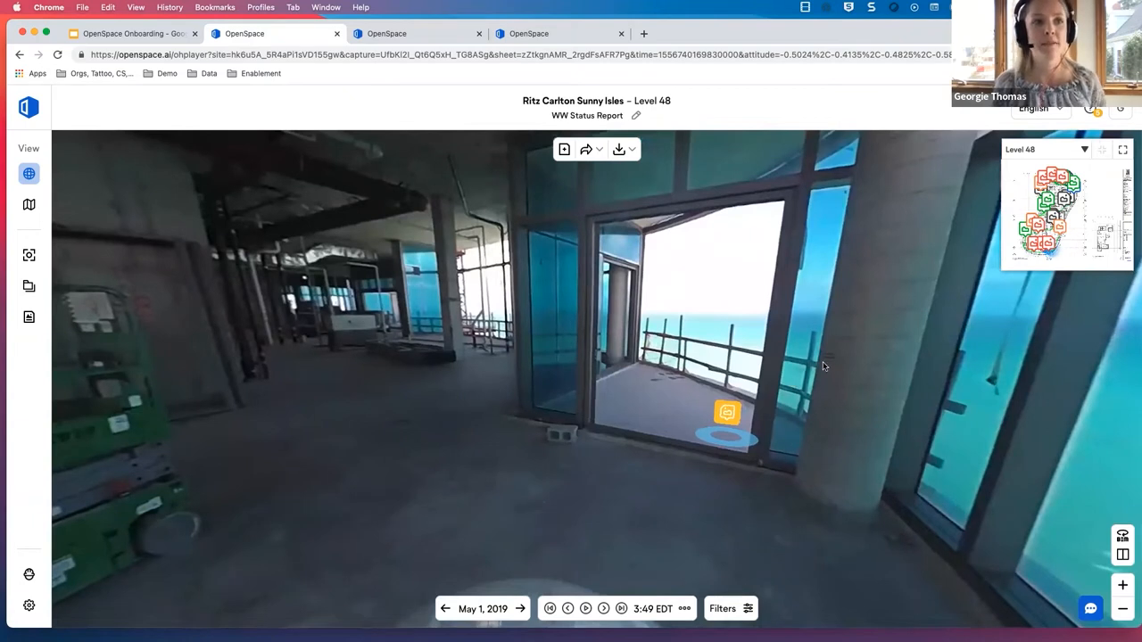
pyautogui.moveTo(955, 324)
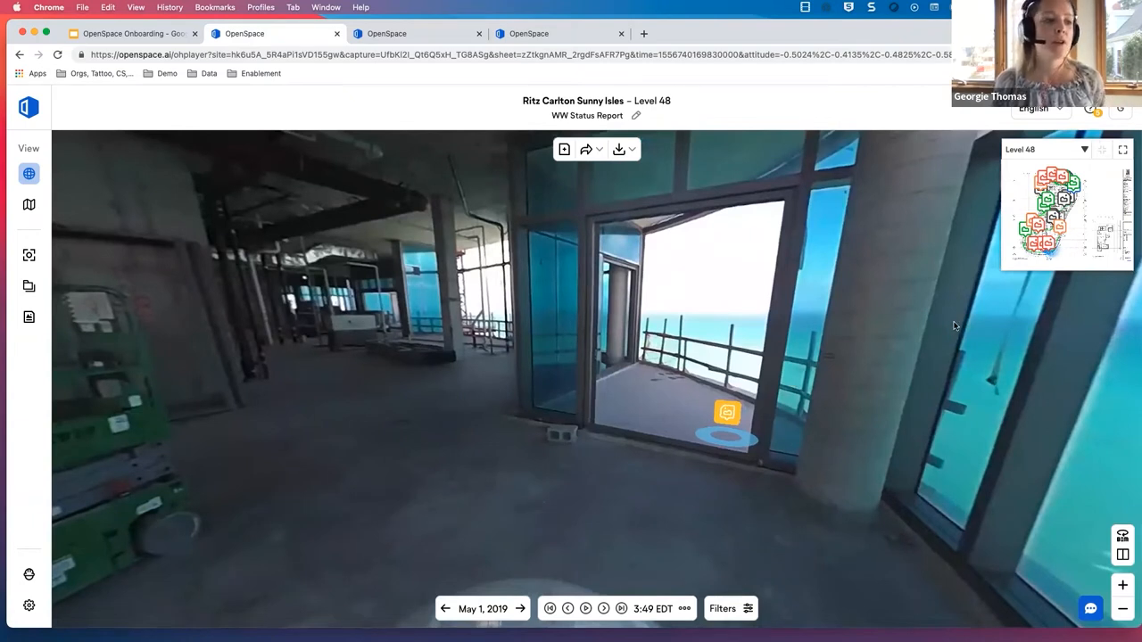
pyautogui.moveTo(464, 607)
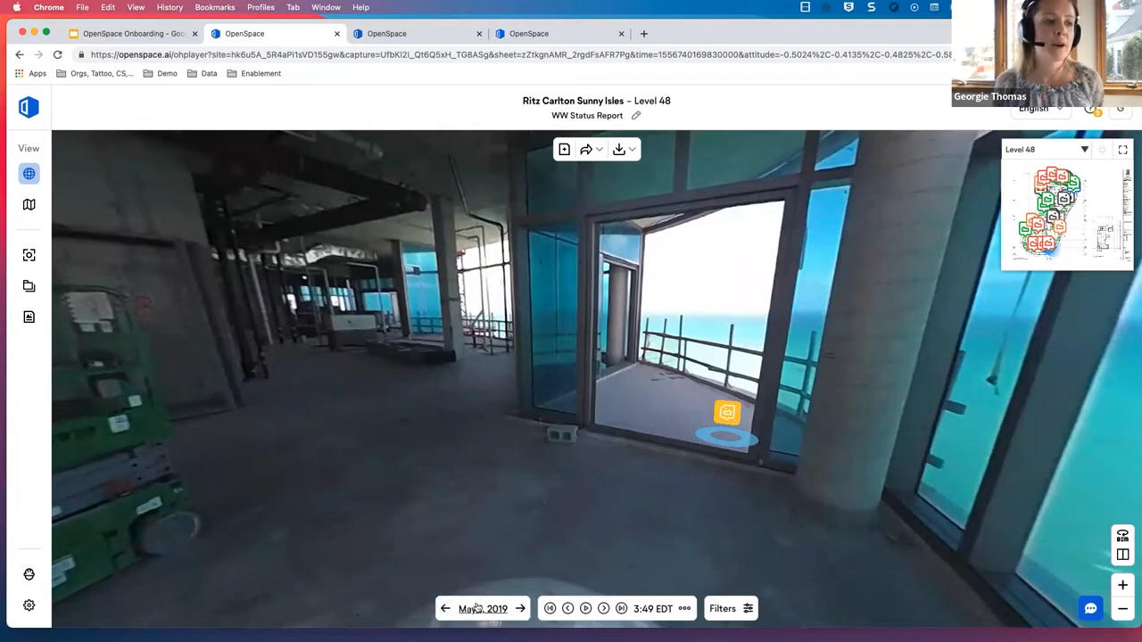
# Step through capture dates from Feb 19 and May 1, 2019 to the May 14, 2019 Level 48 capture.
pyautogui.click(446, 609)
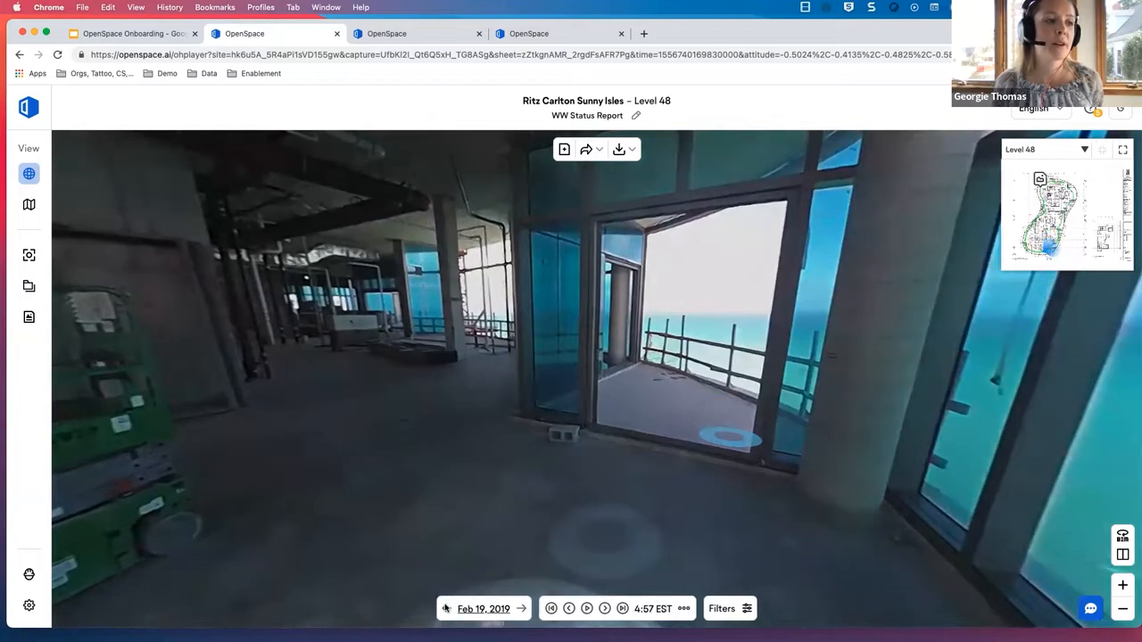
pyautogui.click(521, 609)
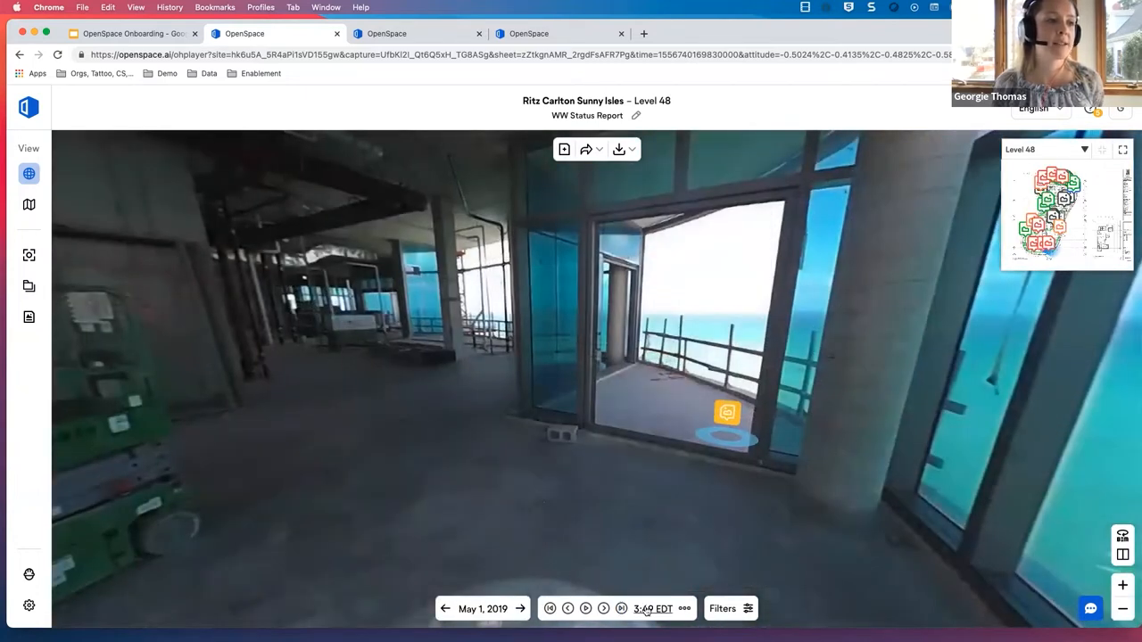
pyautogui.click(521, 609)
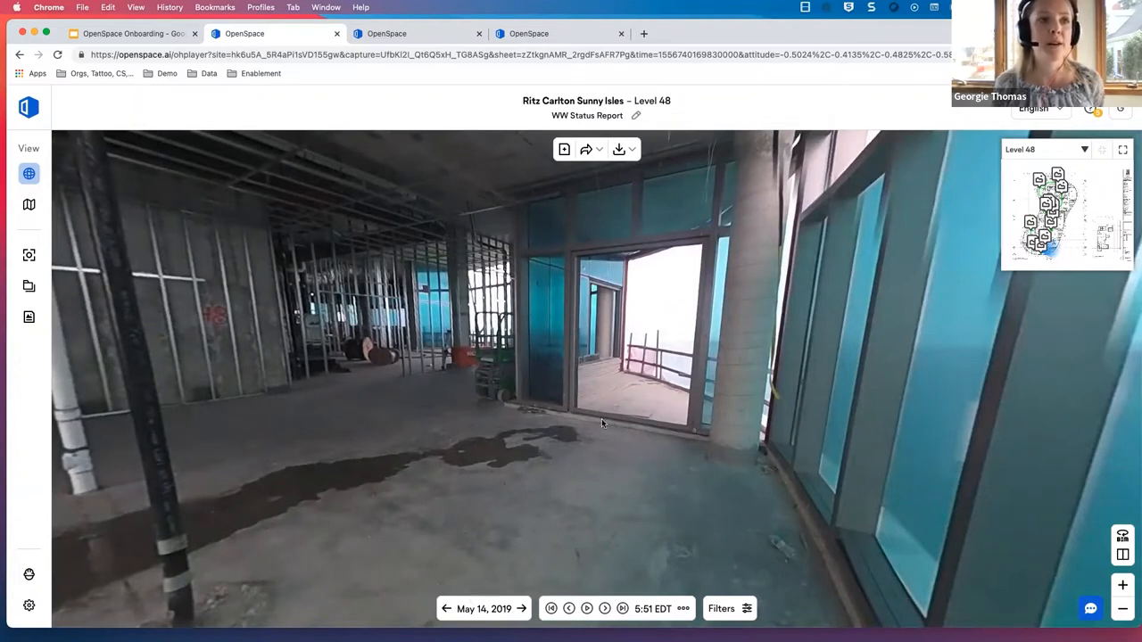
pyautogui.moveTo(1044, 125)
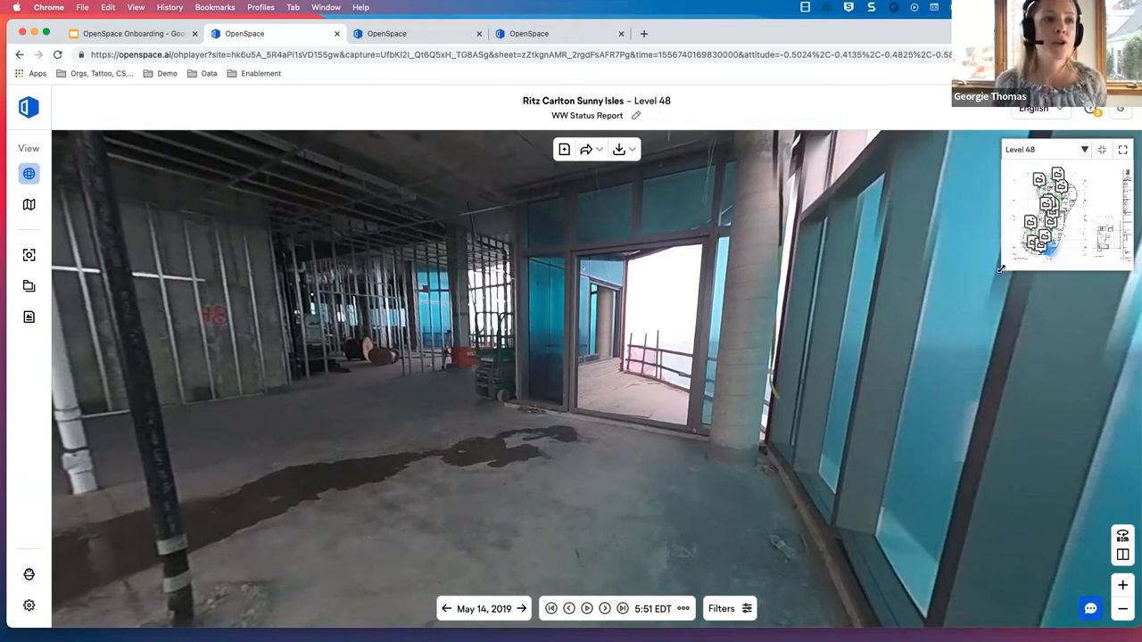
# Enlarge the Level 48 floor plan and jump to other spots in the May 14, 2019 walkthrough.
pyautogui.click(1101, 150)
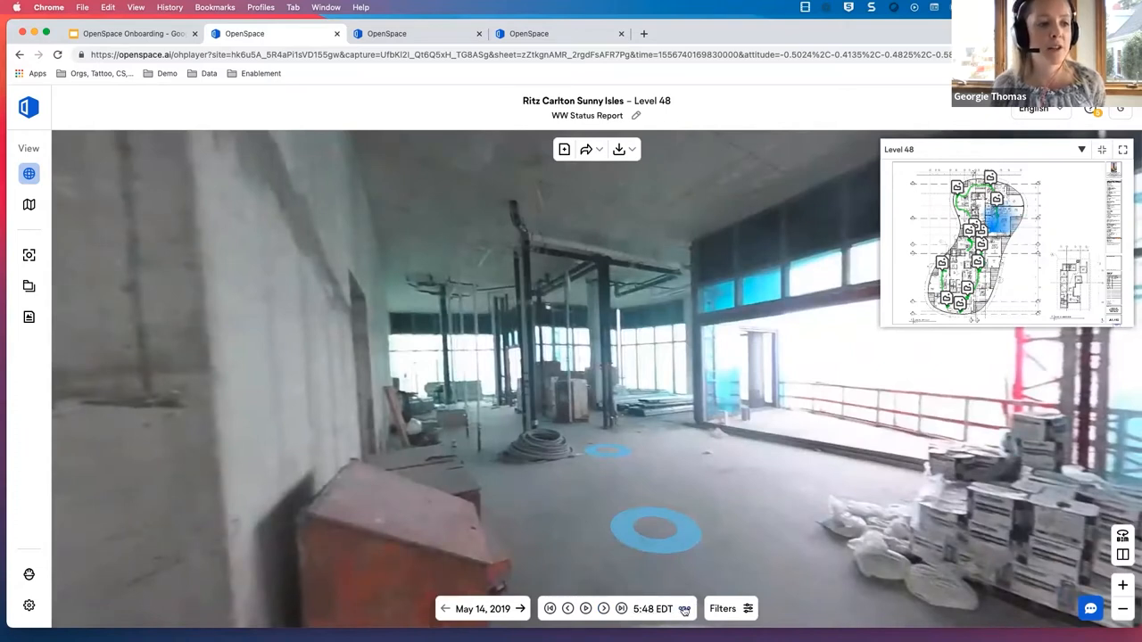
pyautogui.click(585, 608)
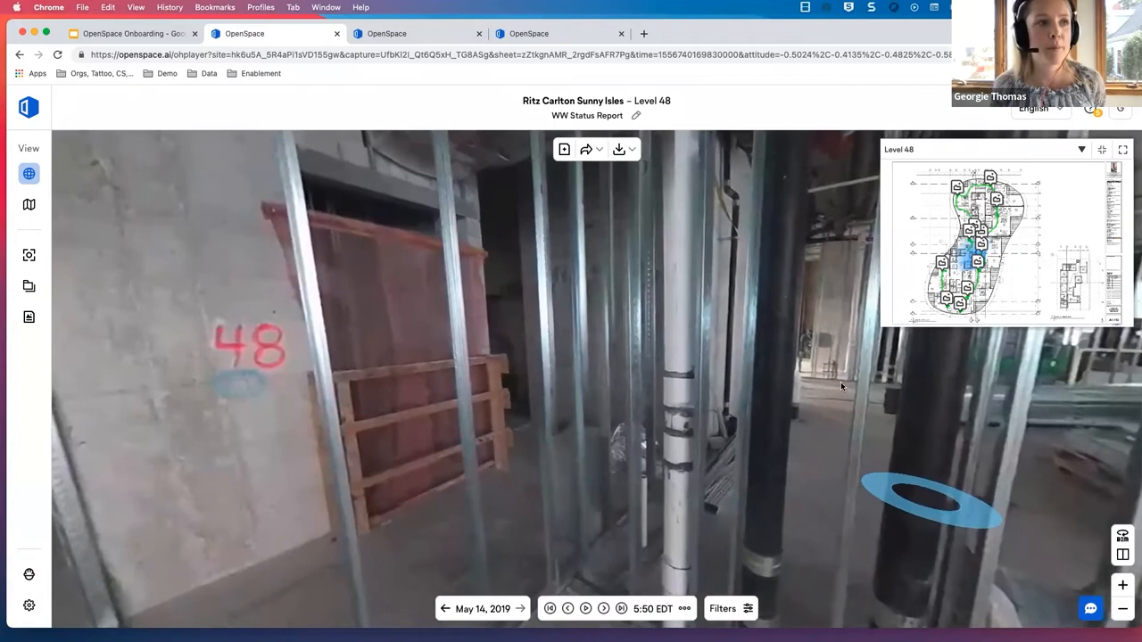
pyautogui.moveTo(836, 385)
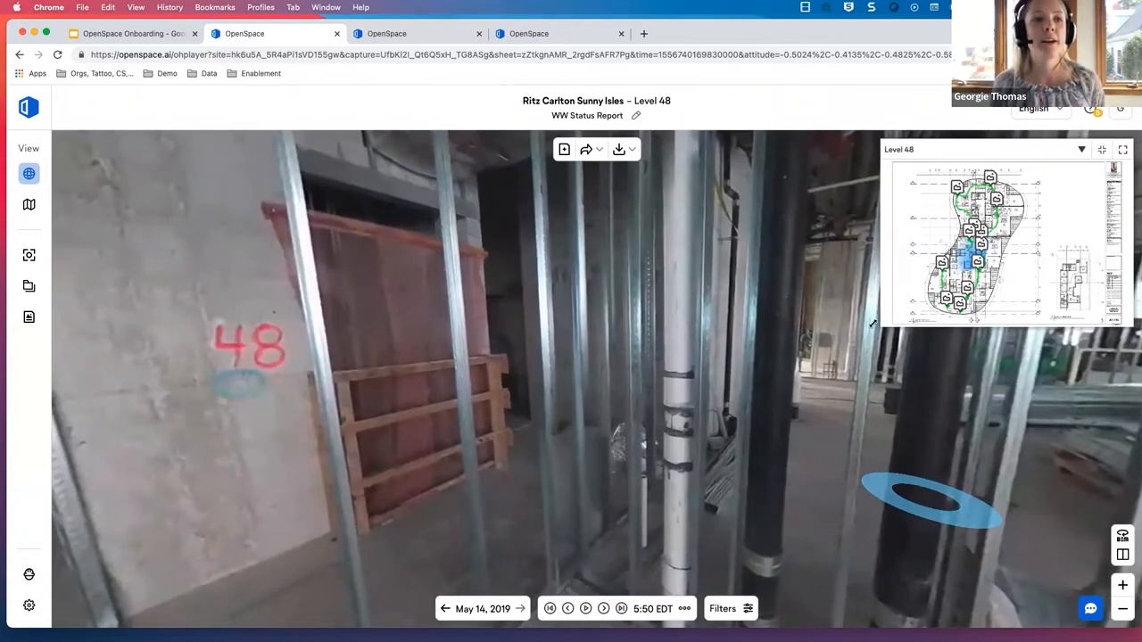
pyautogui.click(1103, 150)
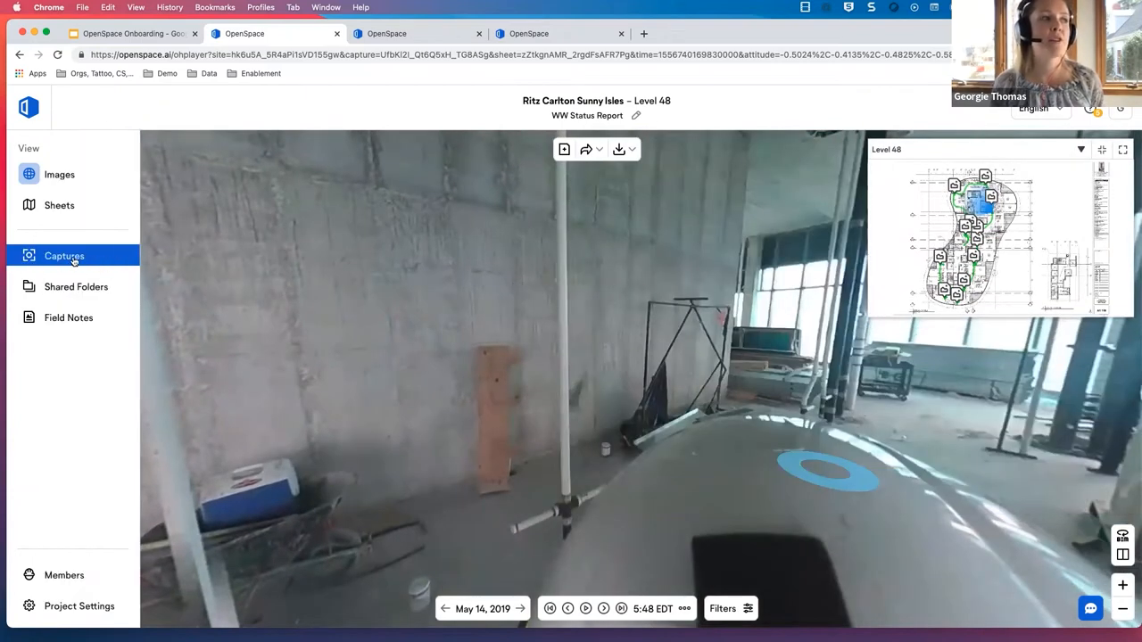
# Show the project's captures list and check its capture-type and sheet filter options.
pyautogui.click(65, 257)
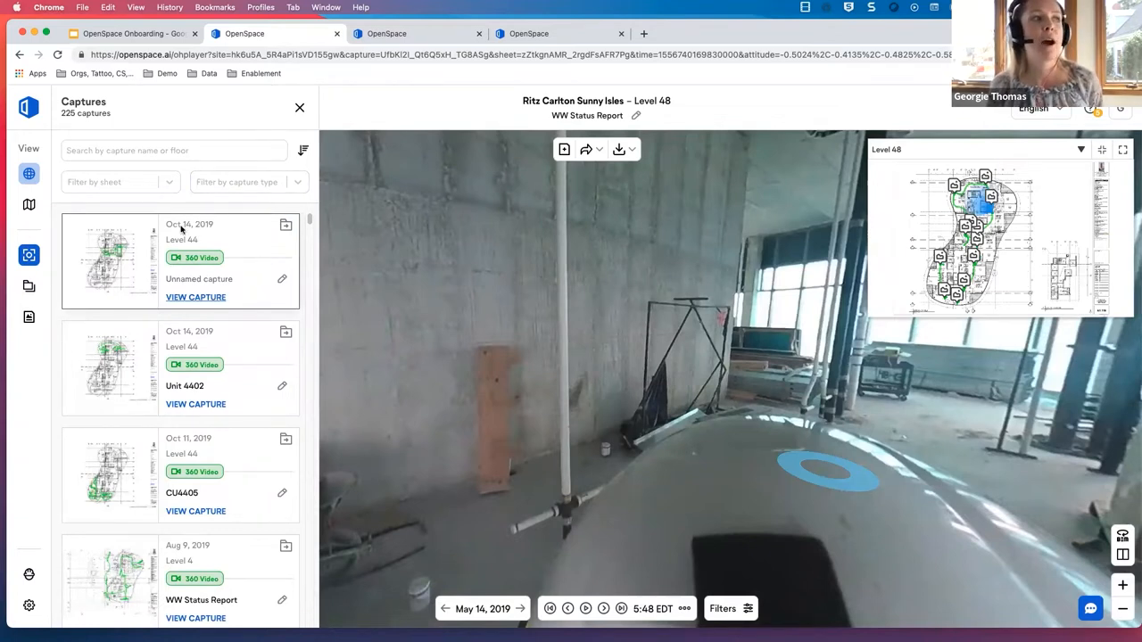
pyautogui.click(248, 182)
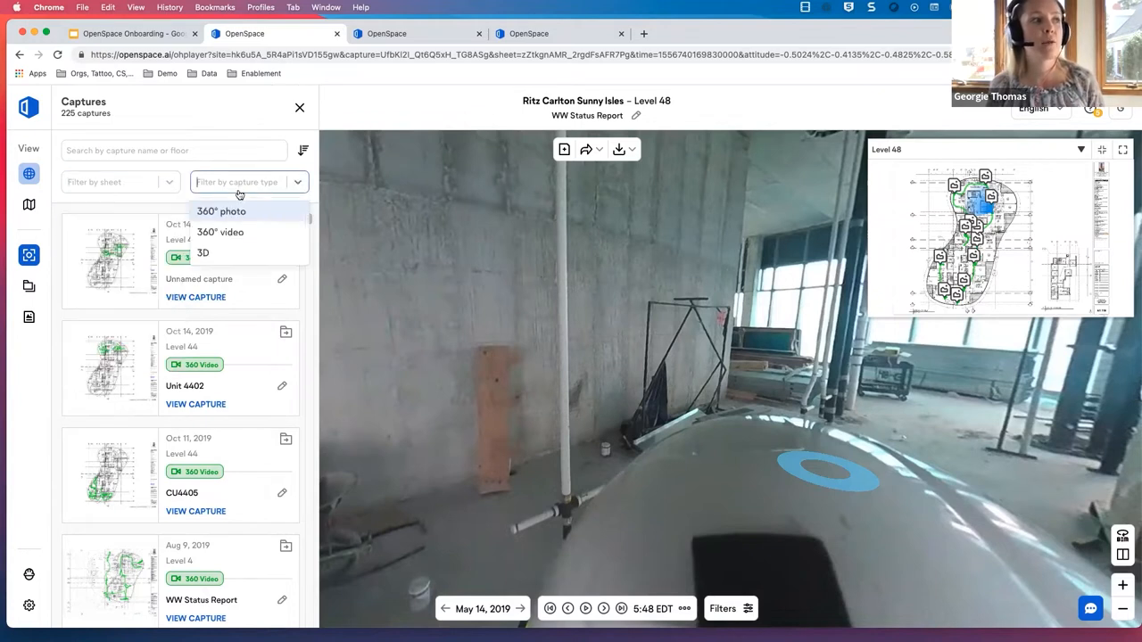
pyautogui.click(119, 182)
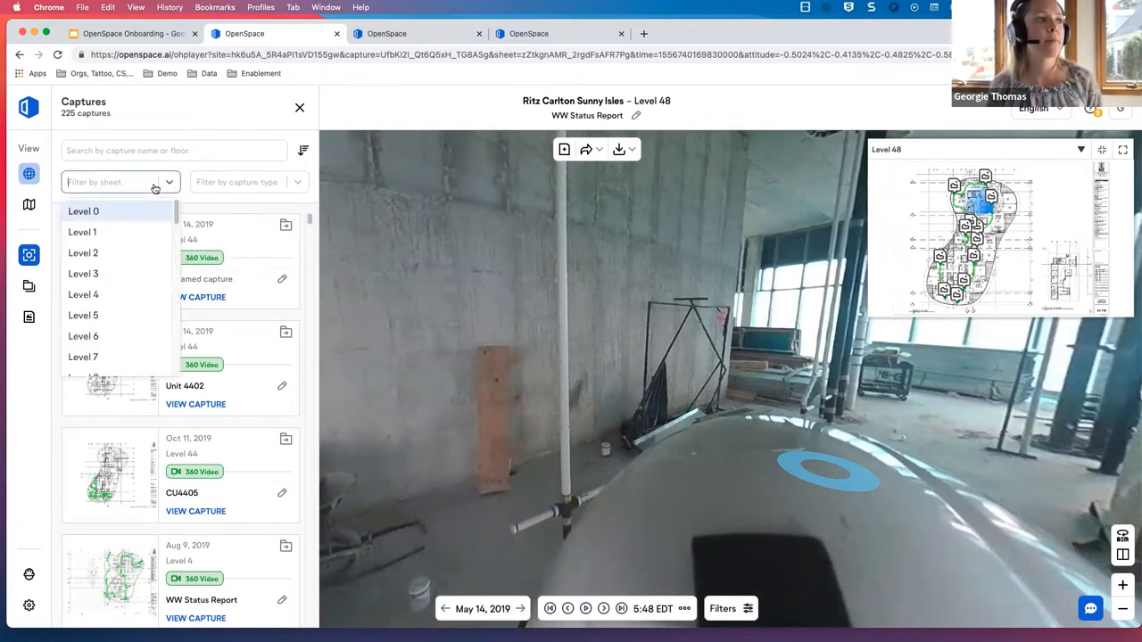
pyautogui.click(121, 182)
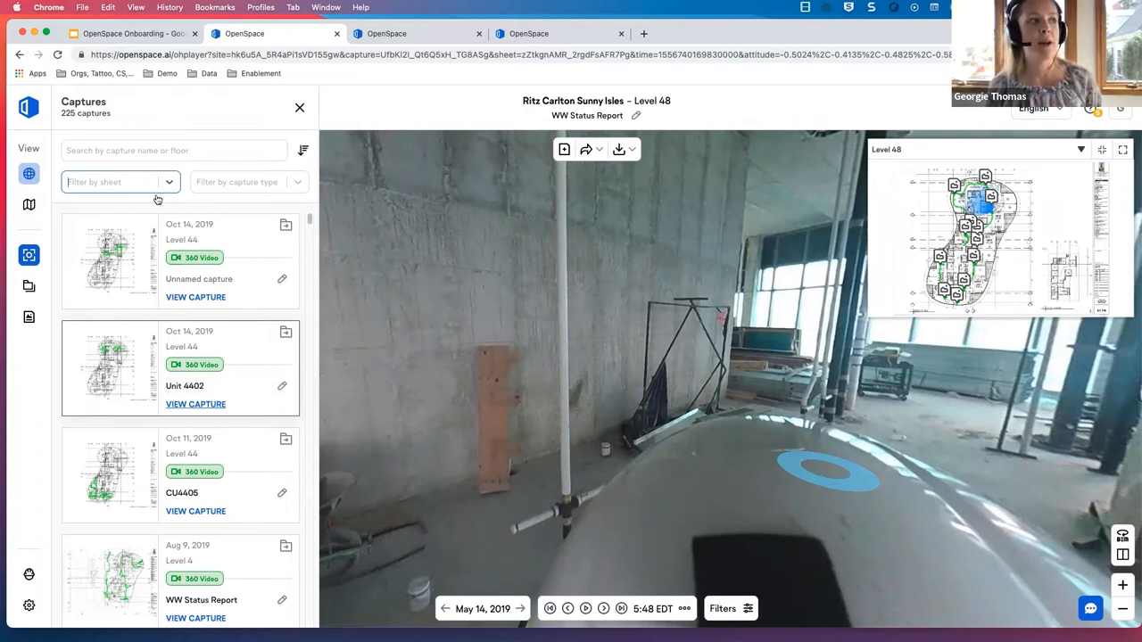
# Start a search of the captures by name or floor.
pyautogui.click(175, 150)
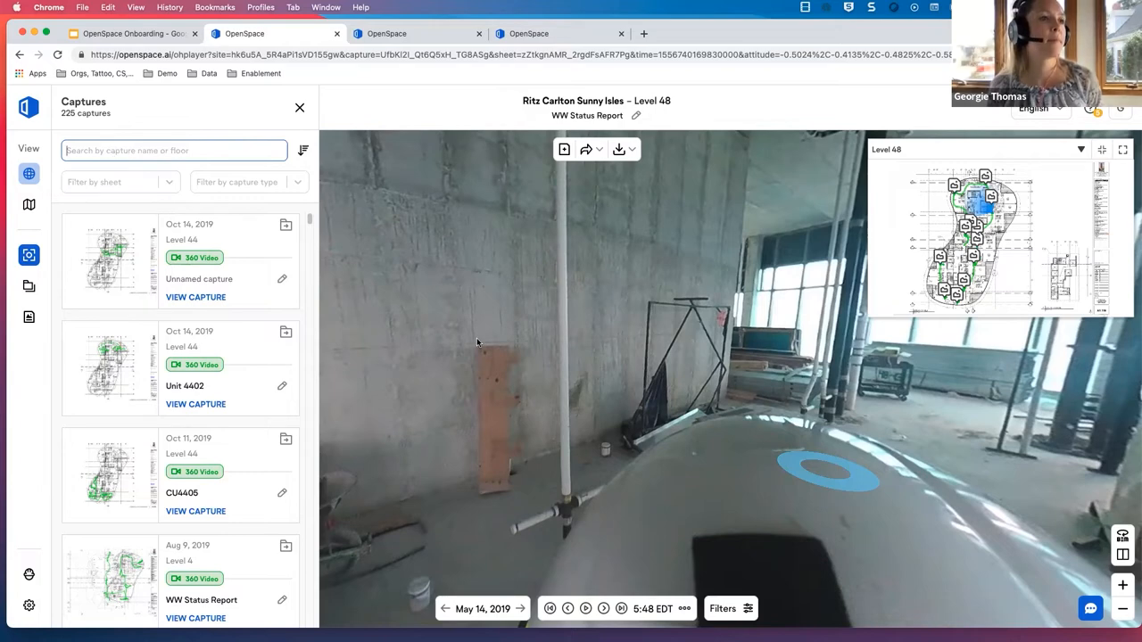
pyautogui.click(300, 107)
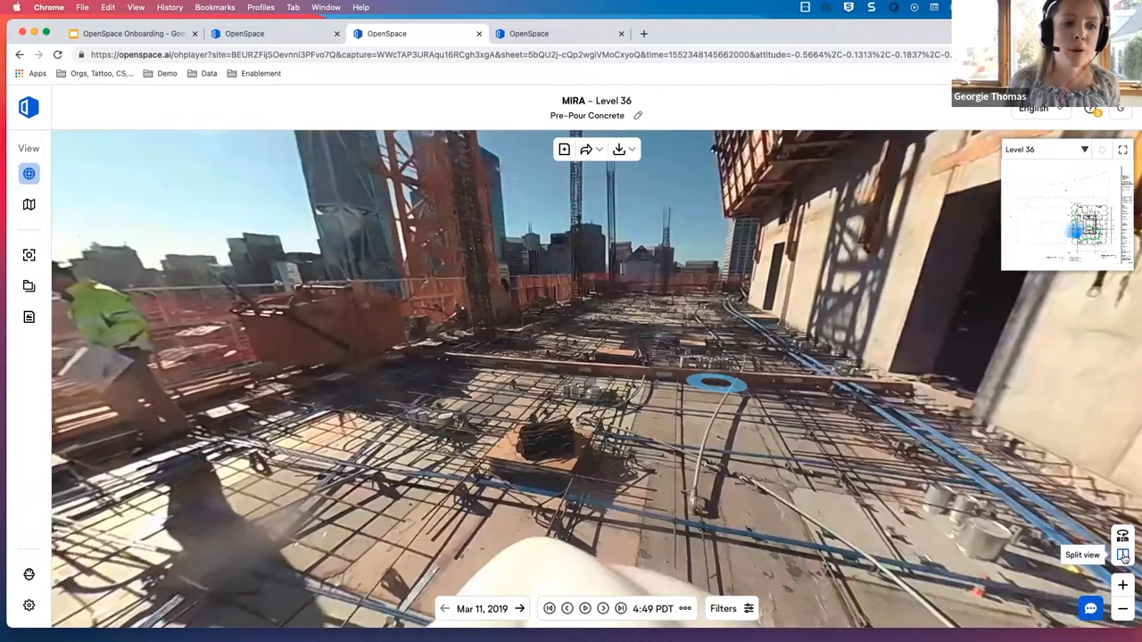
# Split the MIRA Level 36 view into two side-by-side captures and pick a date for the right-hand one.
pyautogui.click(1122, 553)
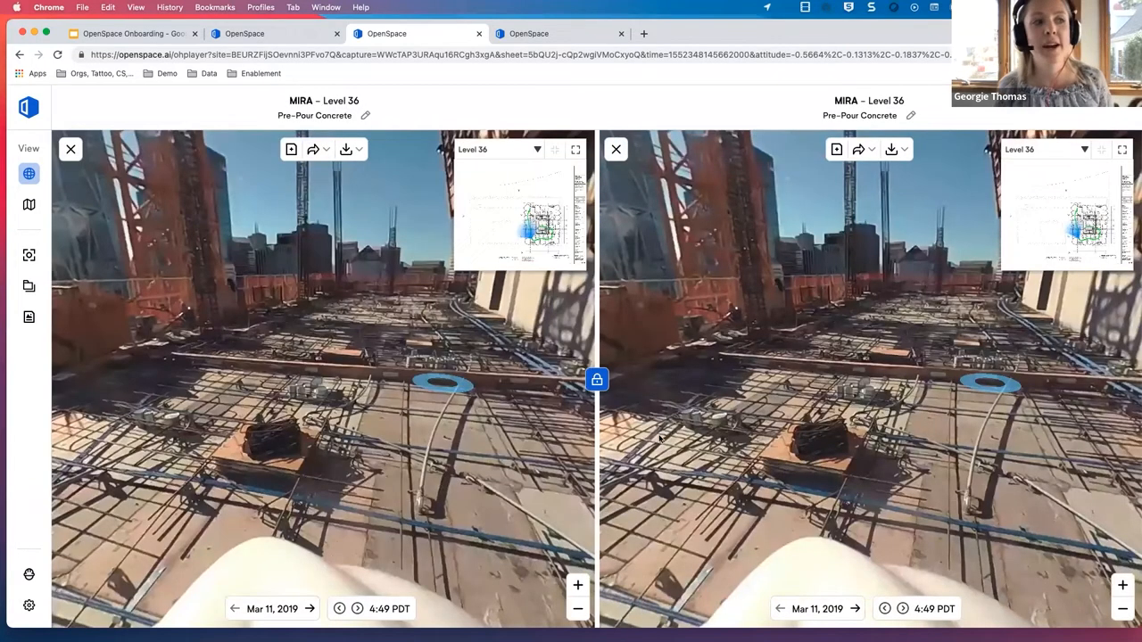
pyautogui.moveTo(742, 434)
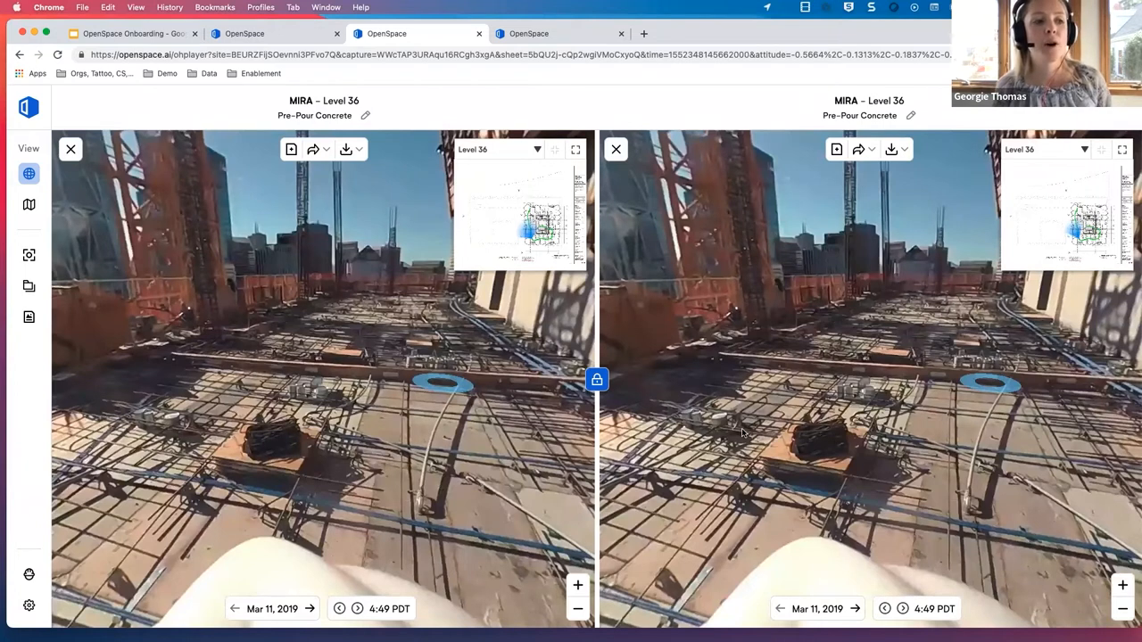
pyautogui.moveTo(437, 479)
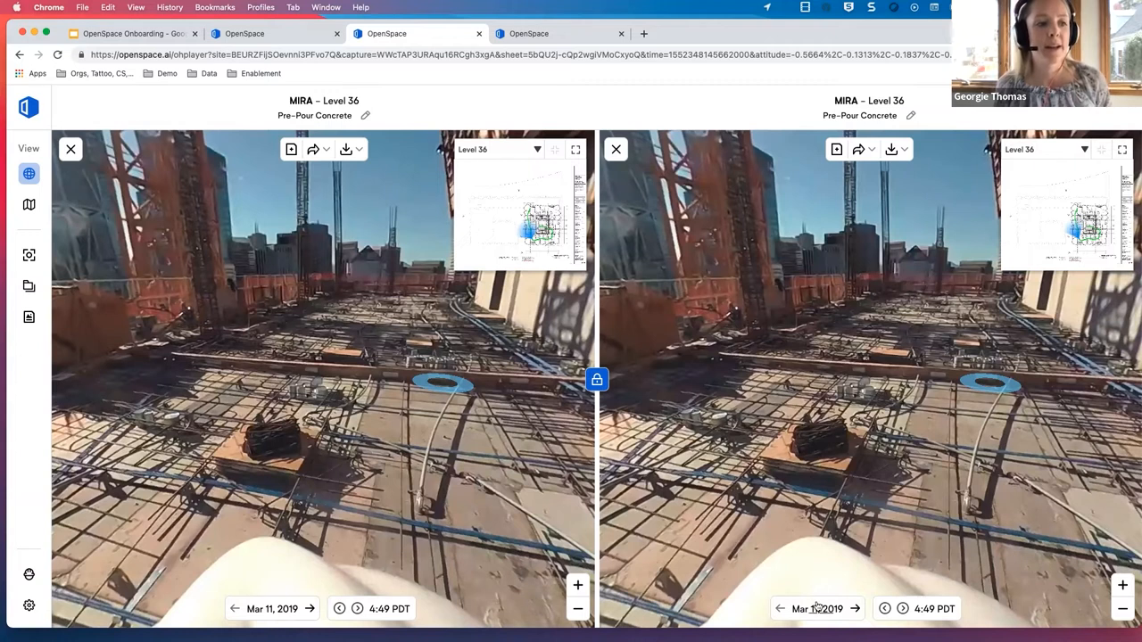
pyautogui.click(855, 608)
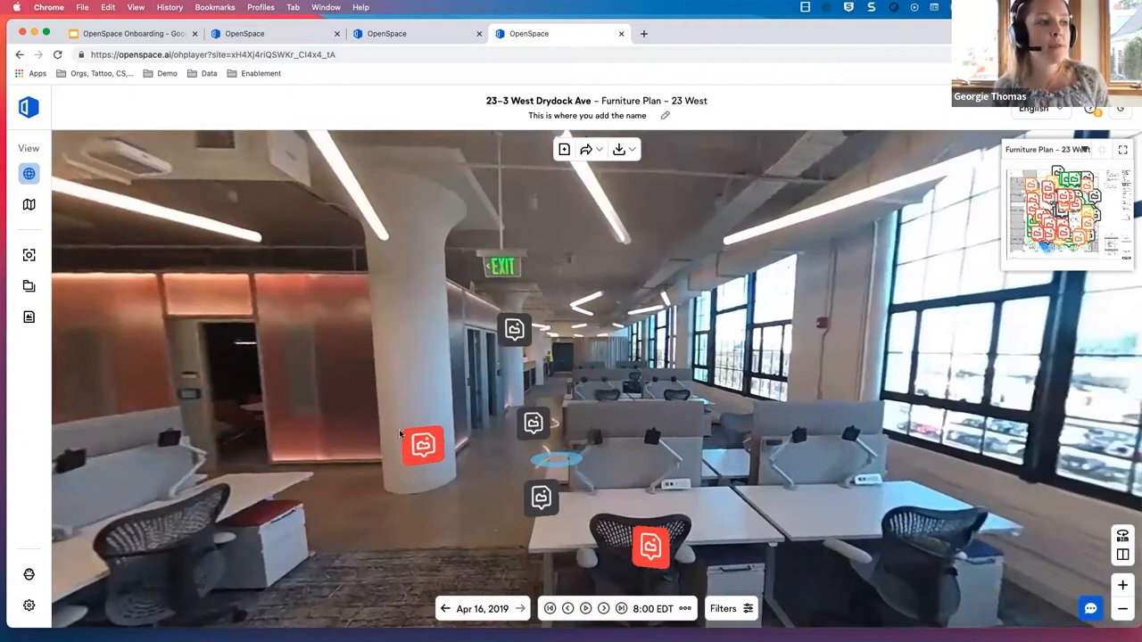
pyautogui.moveTo(671, 461)
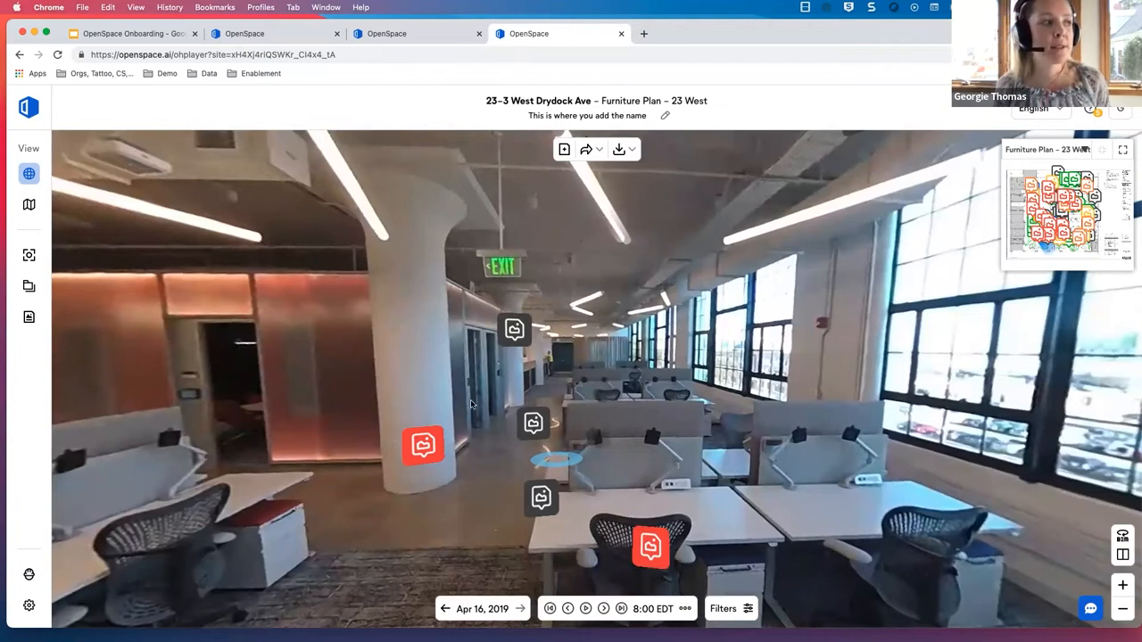
pyautogui.moveTo(536, 414)
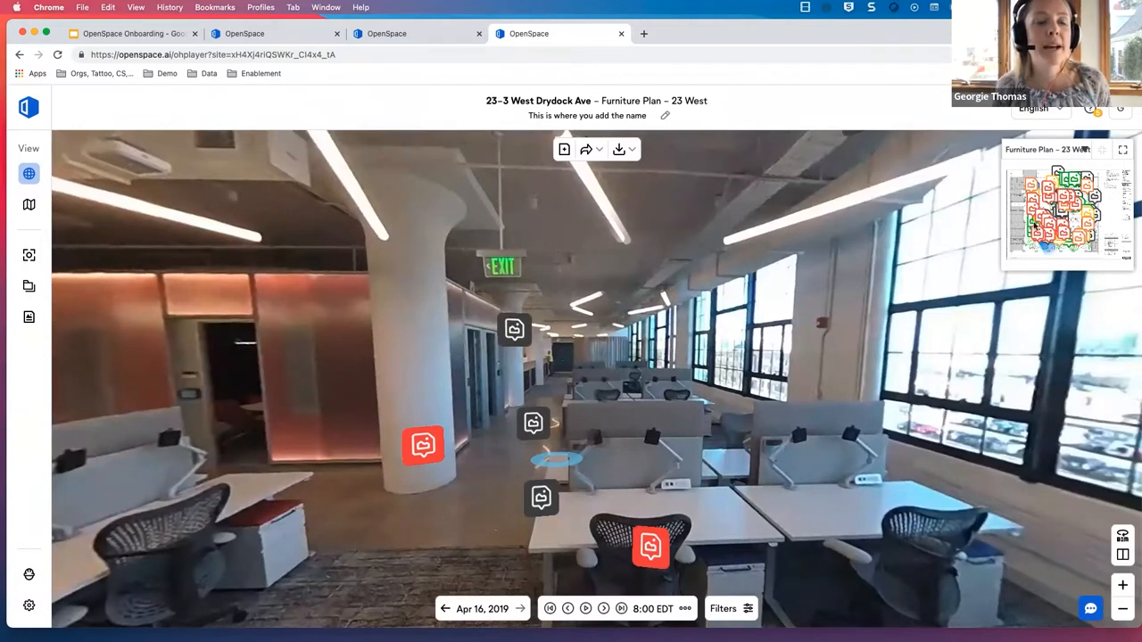
pyautogui.click(649, 546)
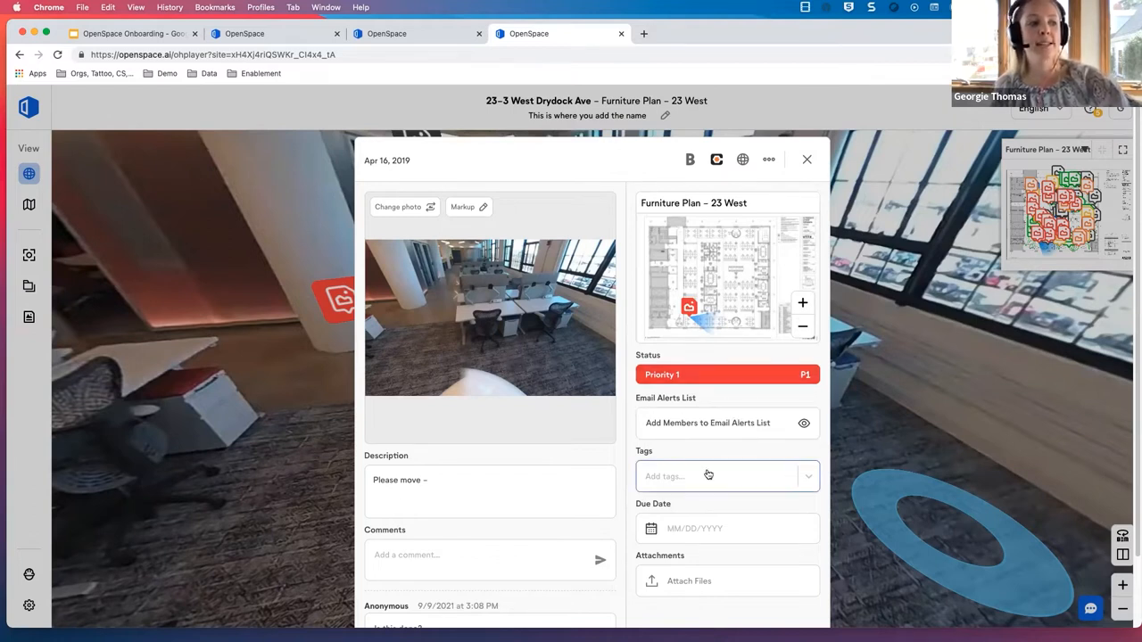
pyautogui.click(807, 158)
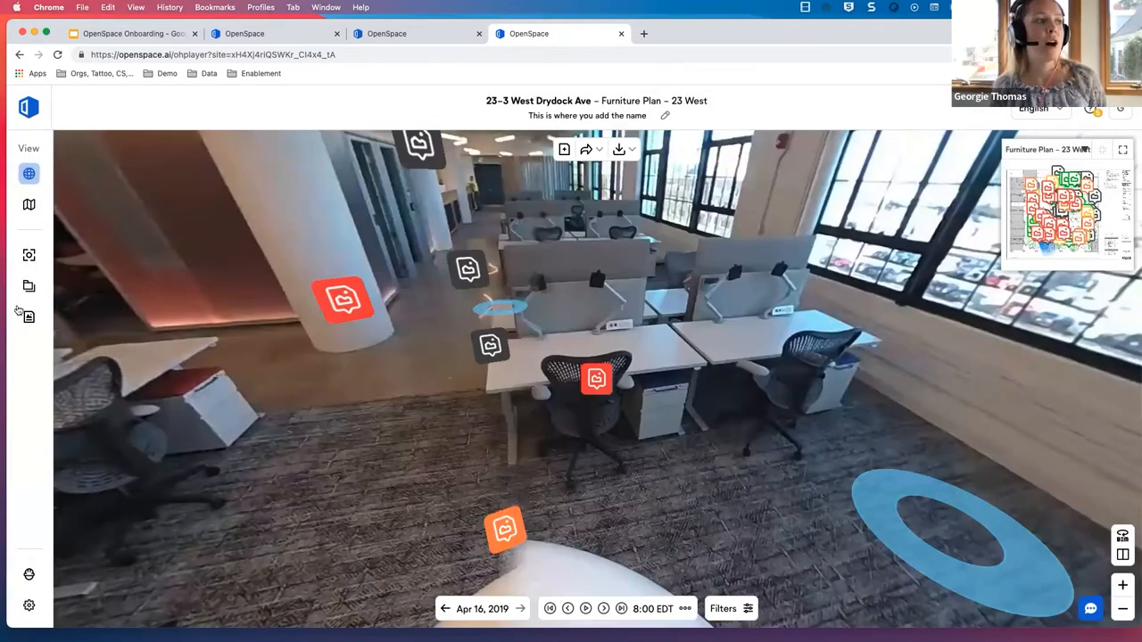
pyautogui.click(29, 317)
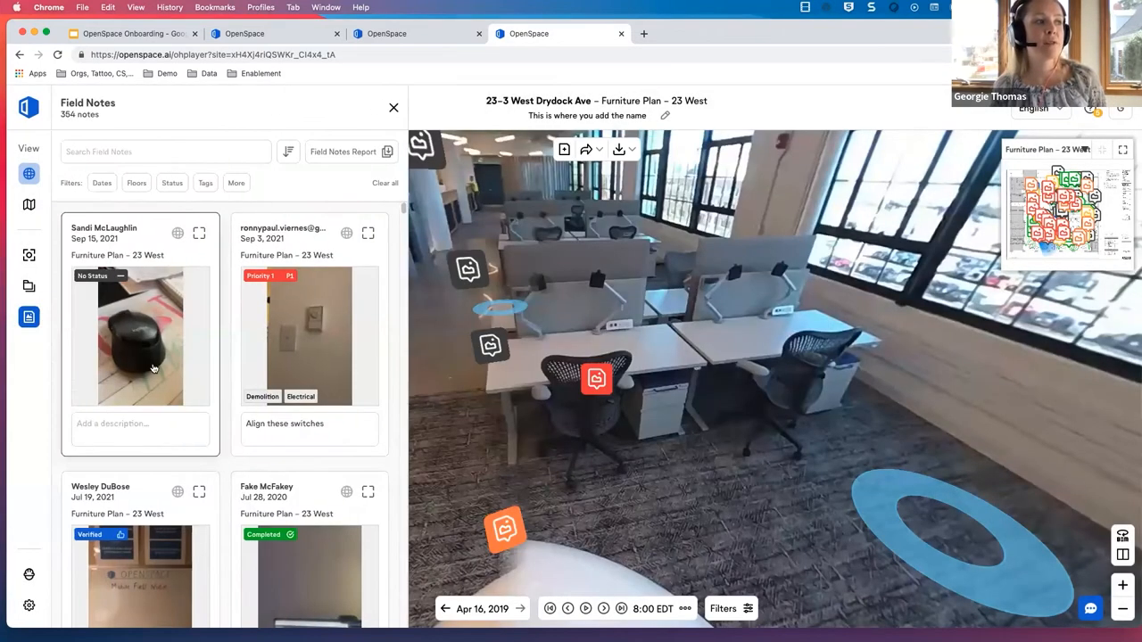
pyautogui.scroll(-3)
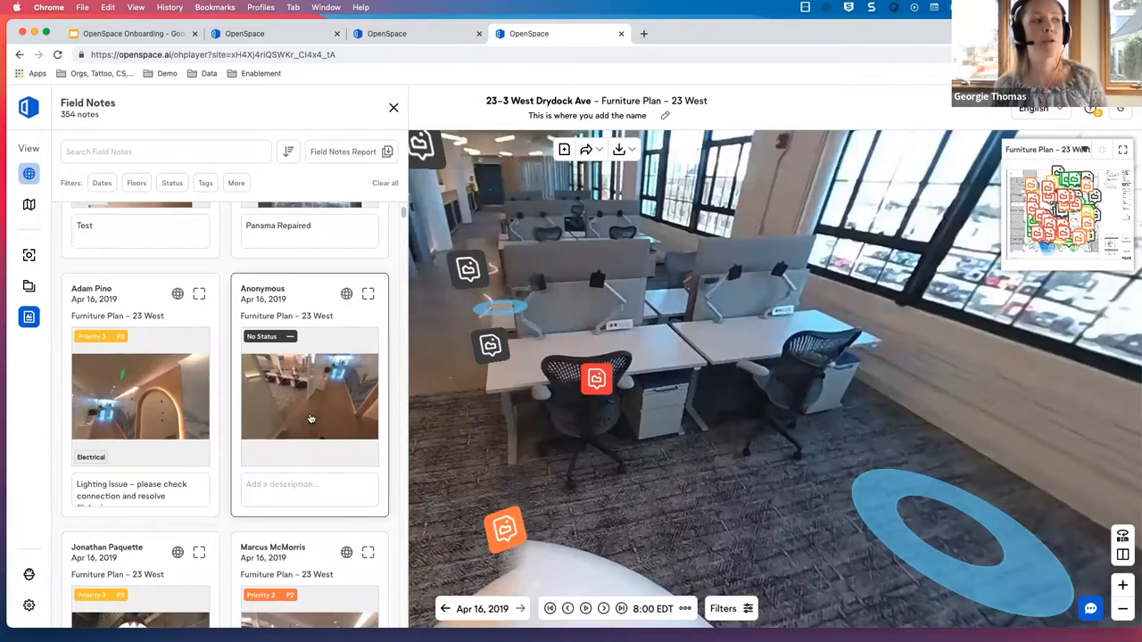
pyautogui.moveTo(200, 294)
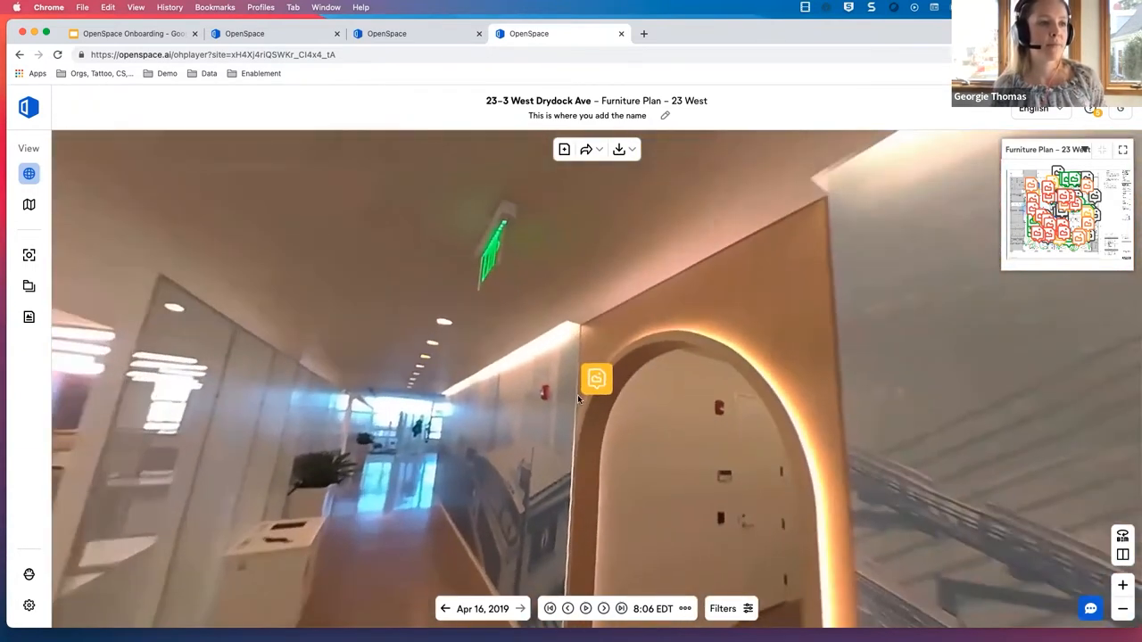
pyautogui.click(596, 378)
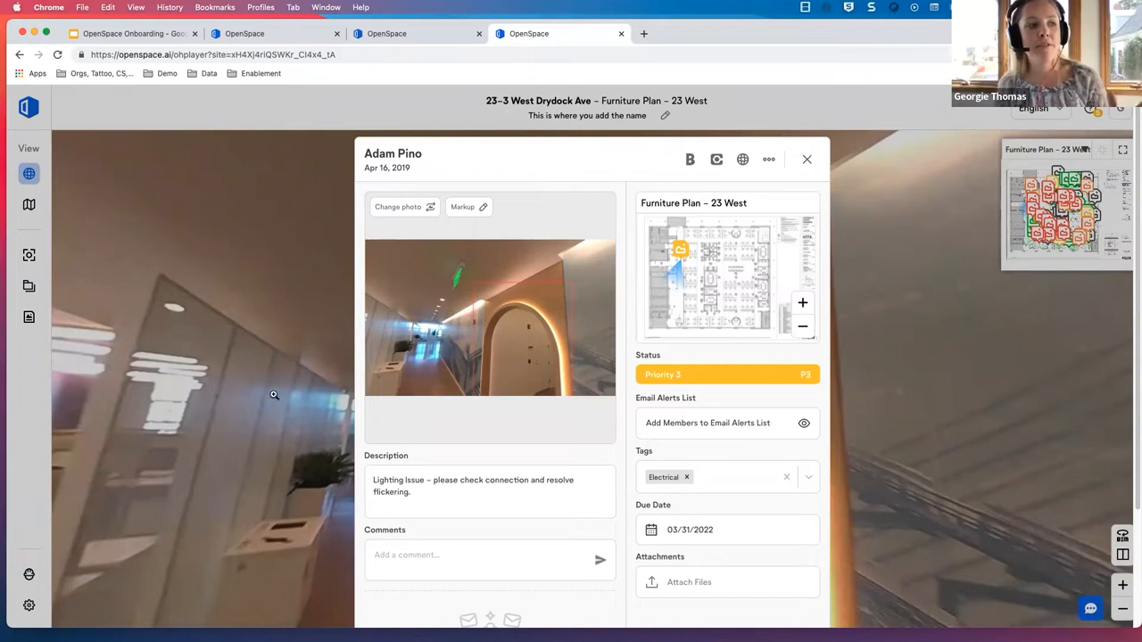
pyautogui.moveTo(539, 485)
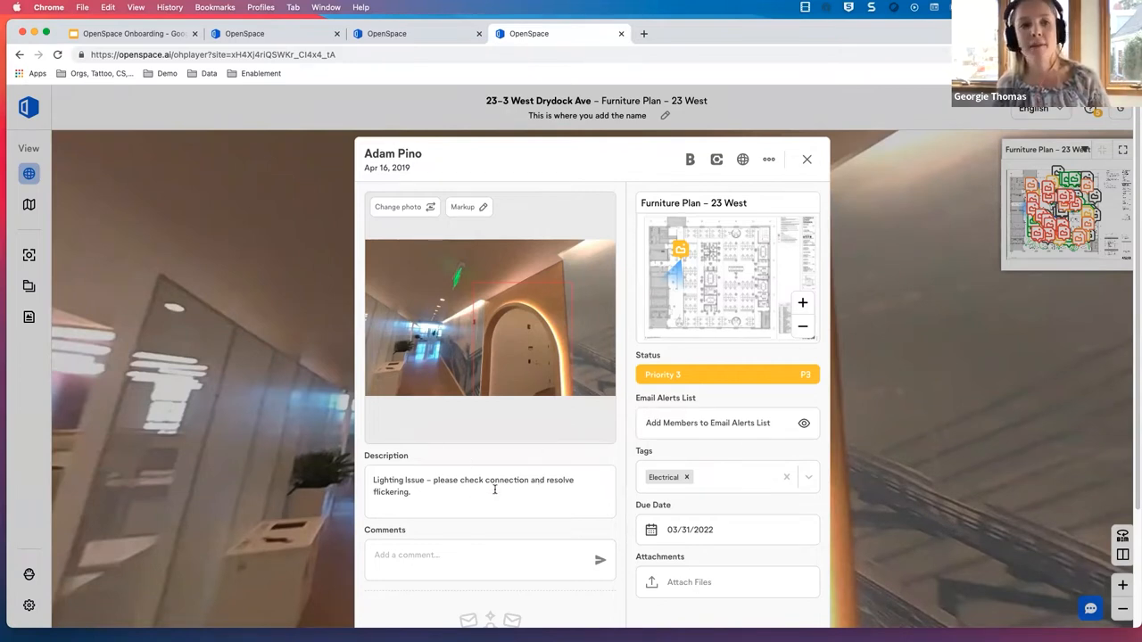
pyautogui.click(807, 158)
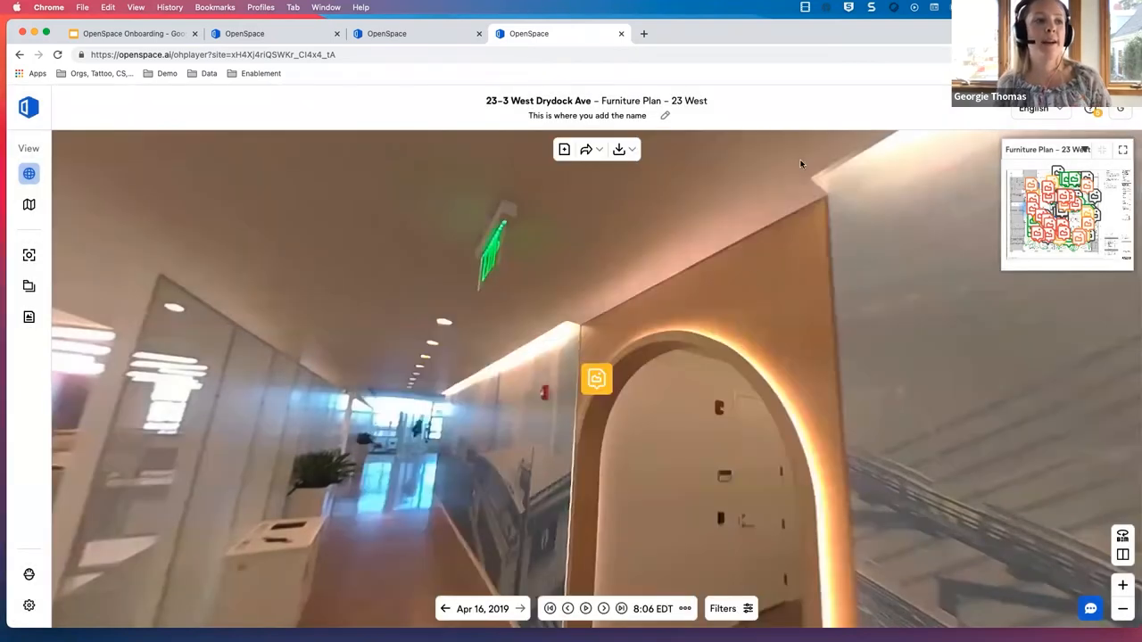
pyautogui.click(596, 379)
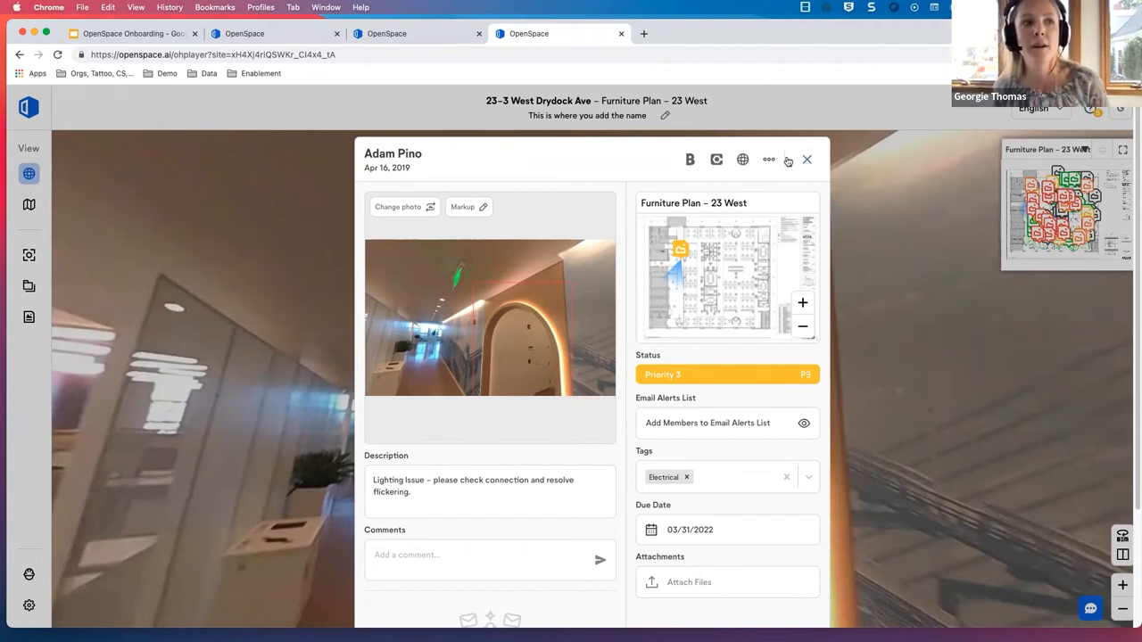
pyautogui.click(807, 159)
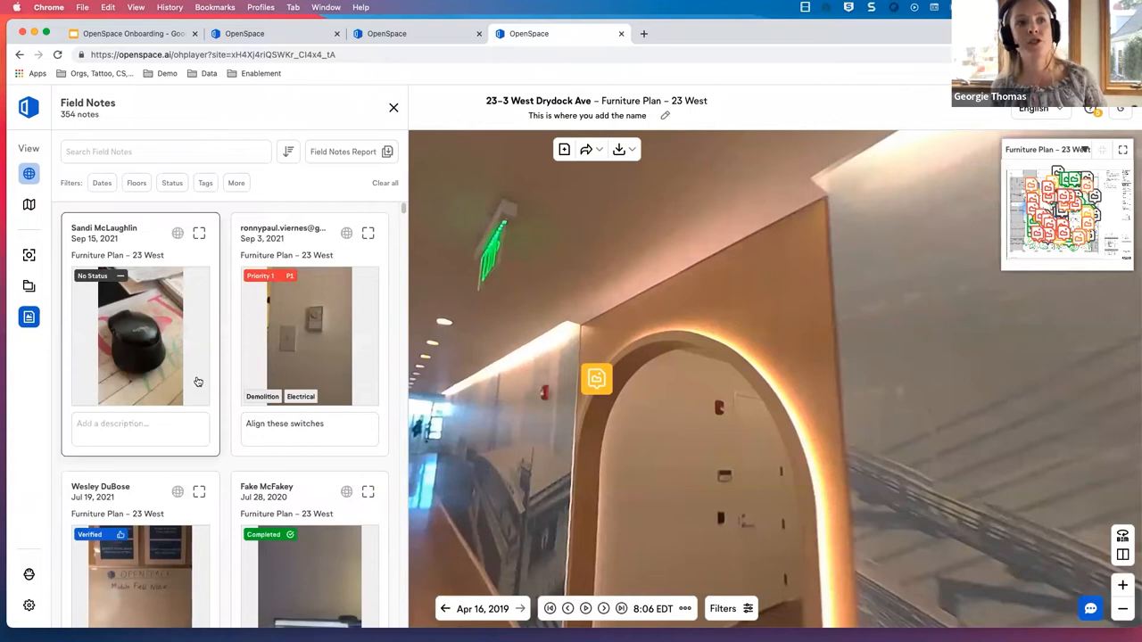
pyautogui.moveTo(213, 380)
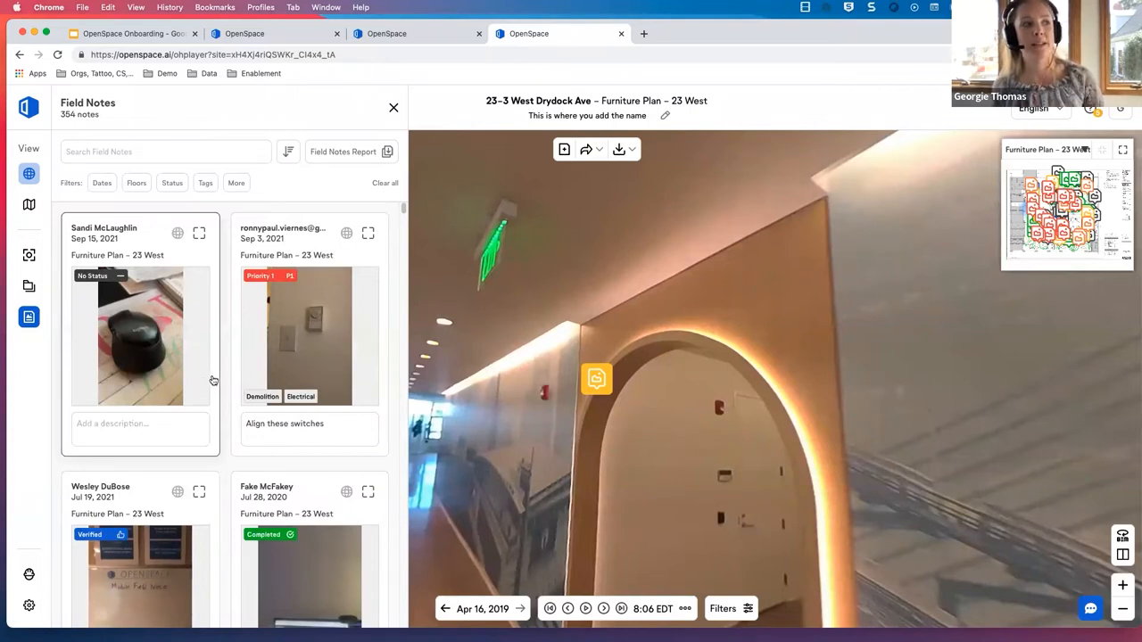
# Start a field notes report covering all 354 notes.
pyautogui.click(349, 150)
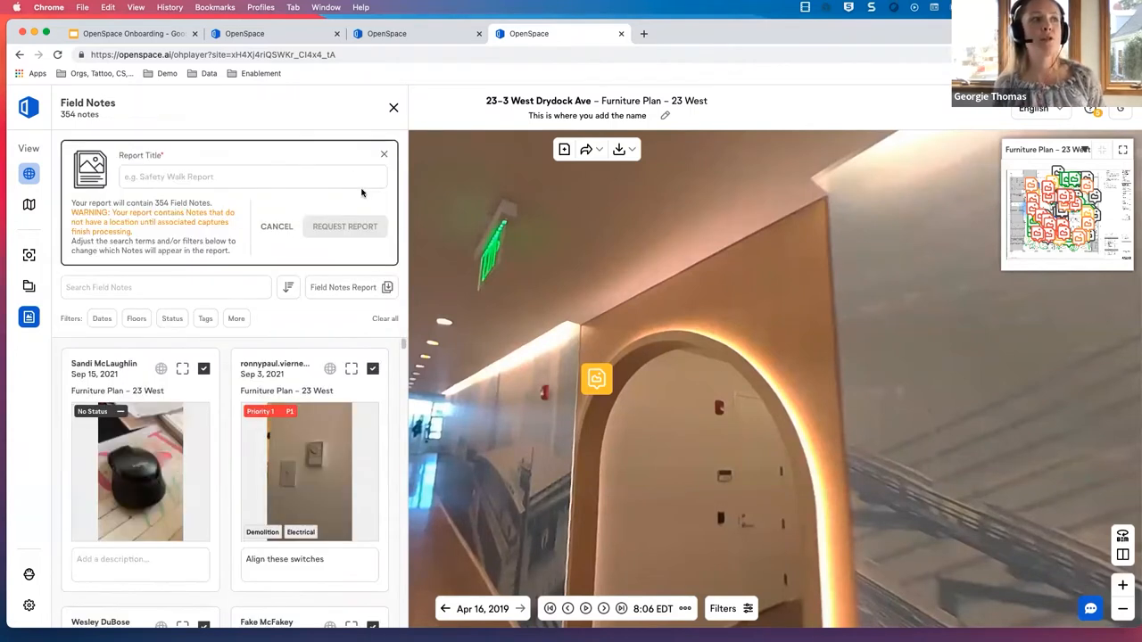
# Check the report's Status and Tags filters, then leave the report setup and field notes list.
pyautogui.click(253, 177)
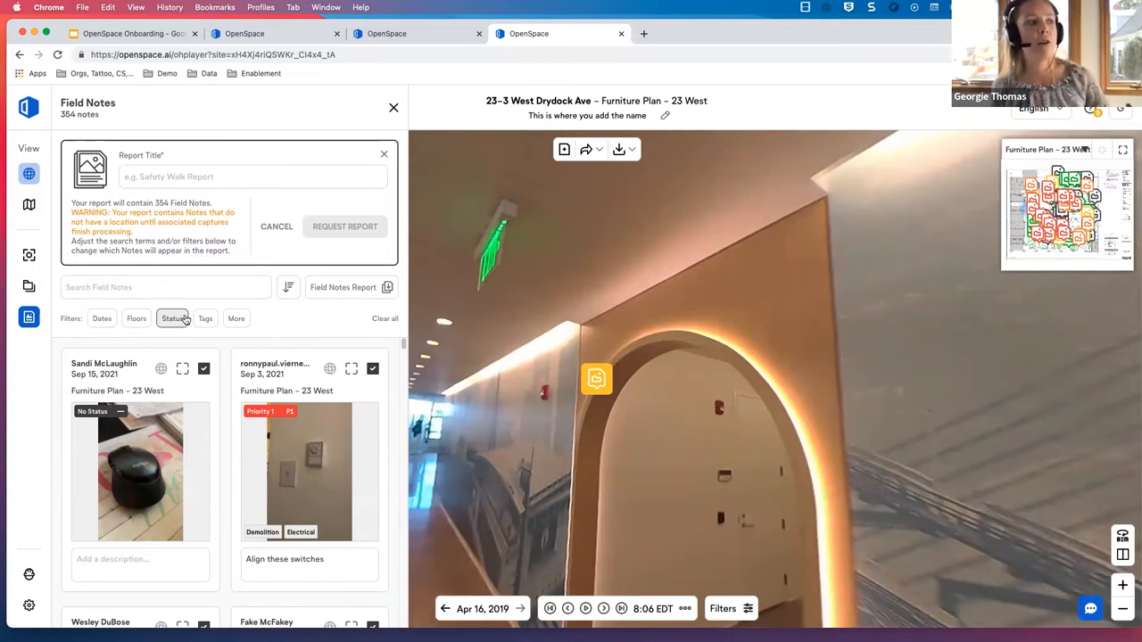
pyautogui.click(206, 317)
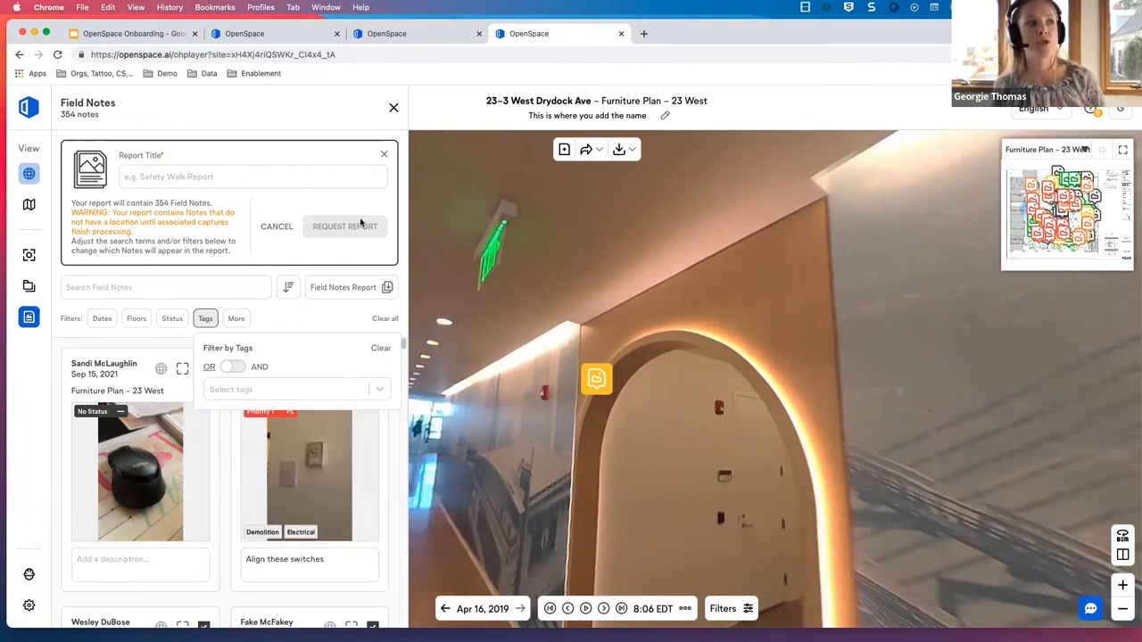
pyautogui.click(393, 107)
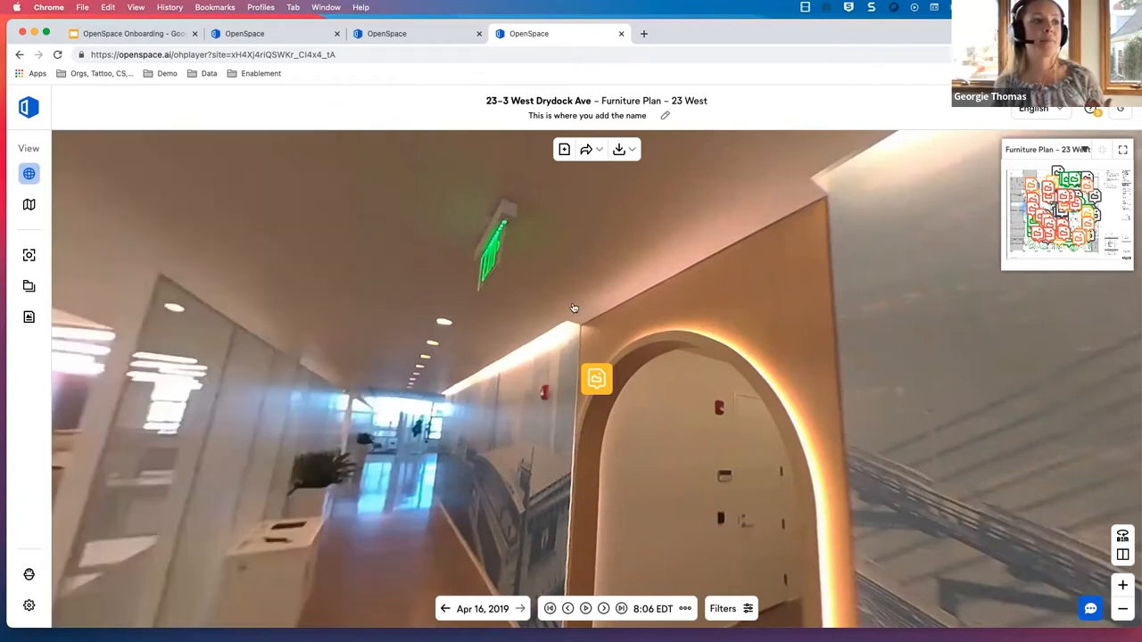
# Briefly review the hallway field note again from the 360° view.
pyautogui.click(596, 378)
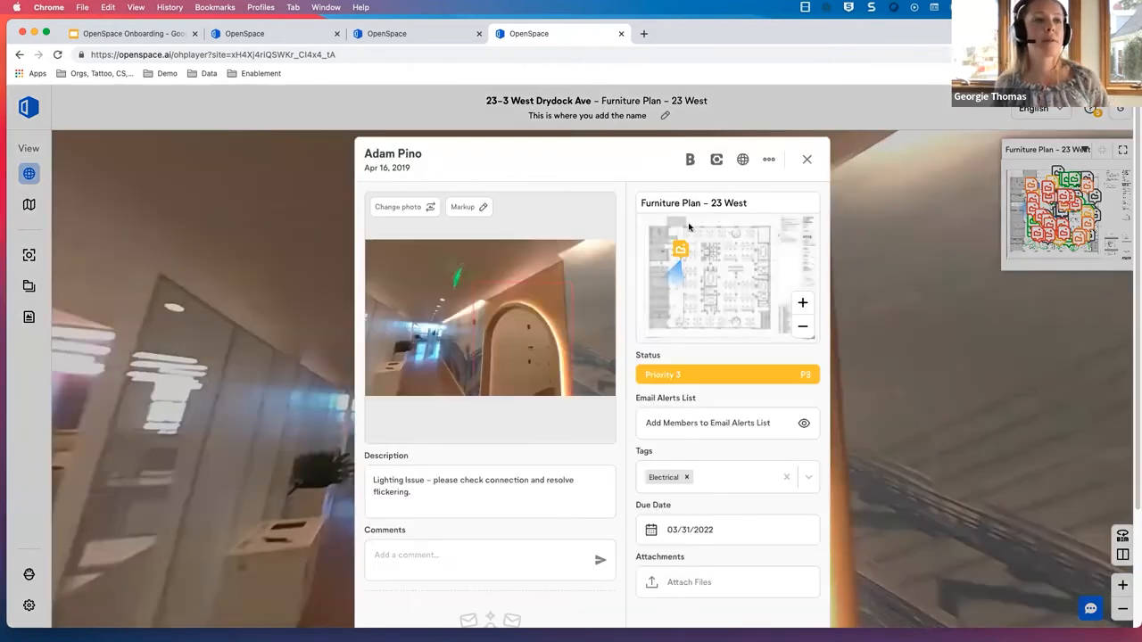
pyautogui.click(807, 159)
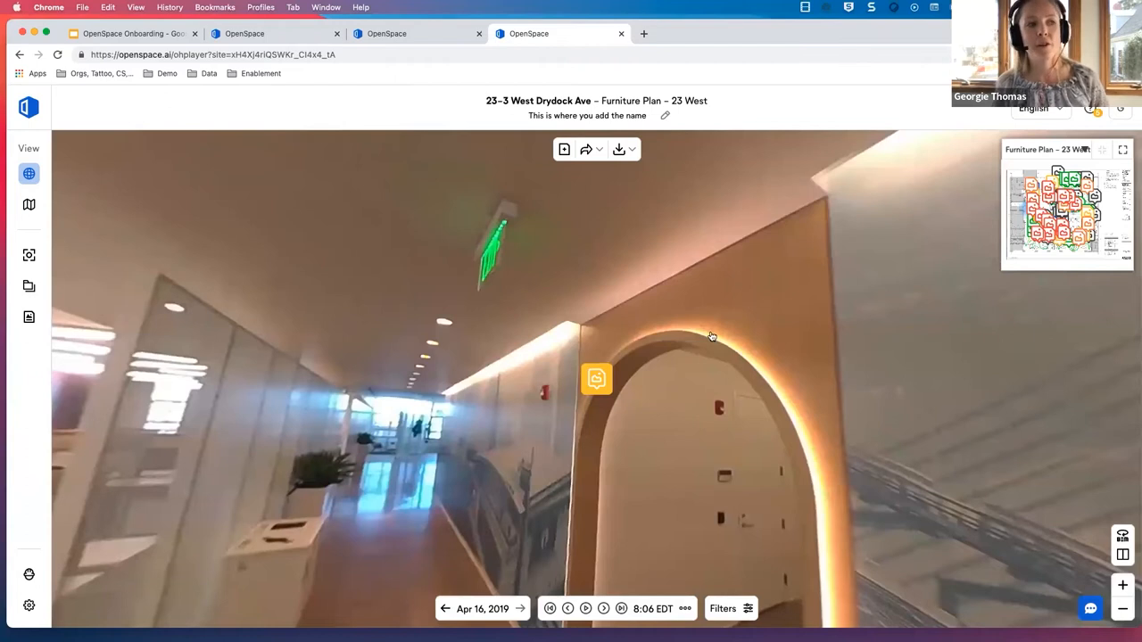
pyautogui.moveTo(571, 172)
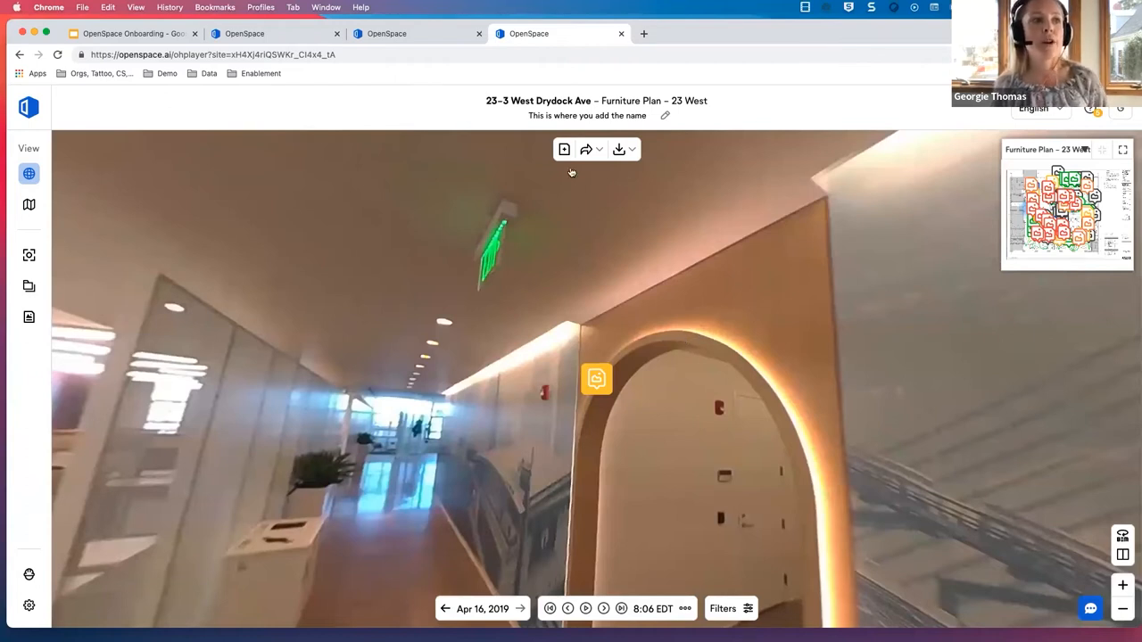
pyautogui.moveTo(564, 150)
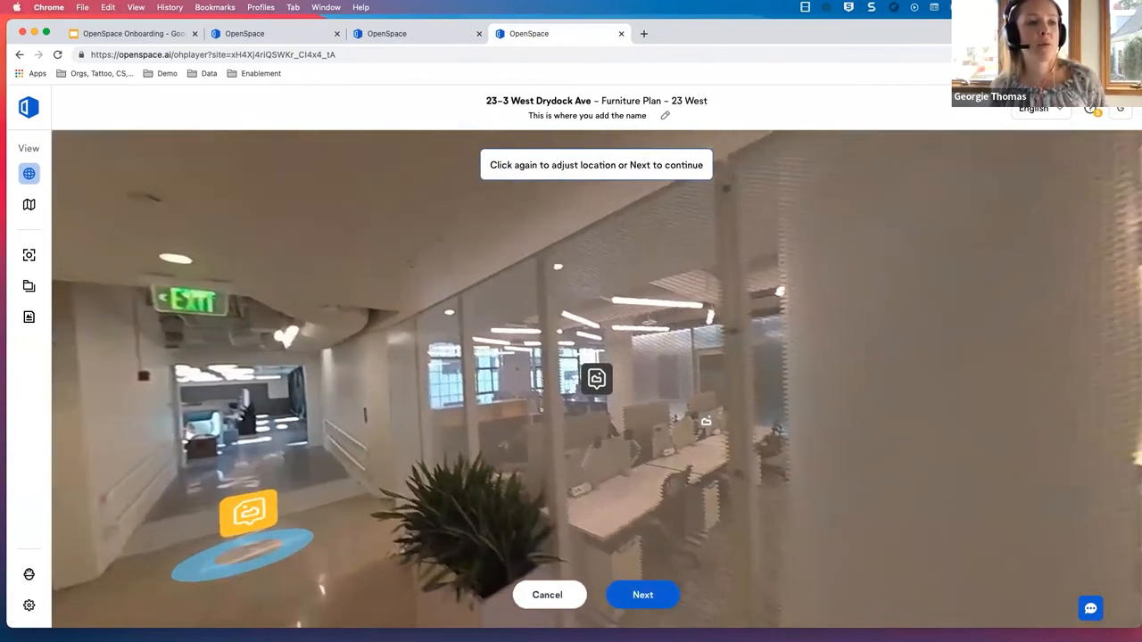
# Confirm the new note's spot beside the glass-walled office, save it, and view Georgie's created note.
pyautogui.click(596, 378)
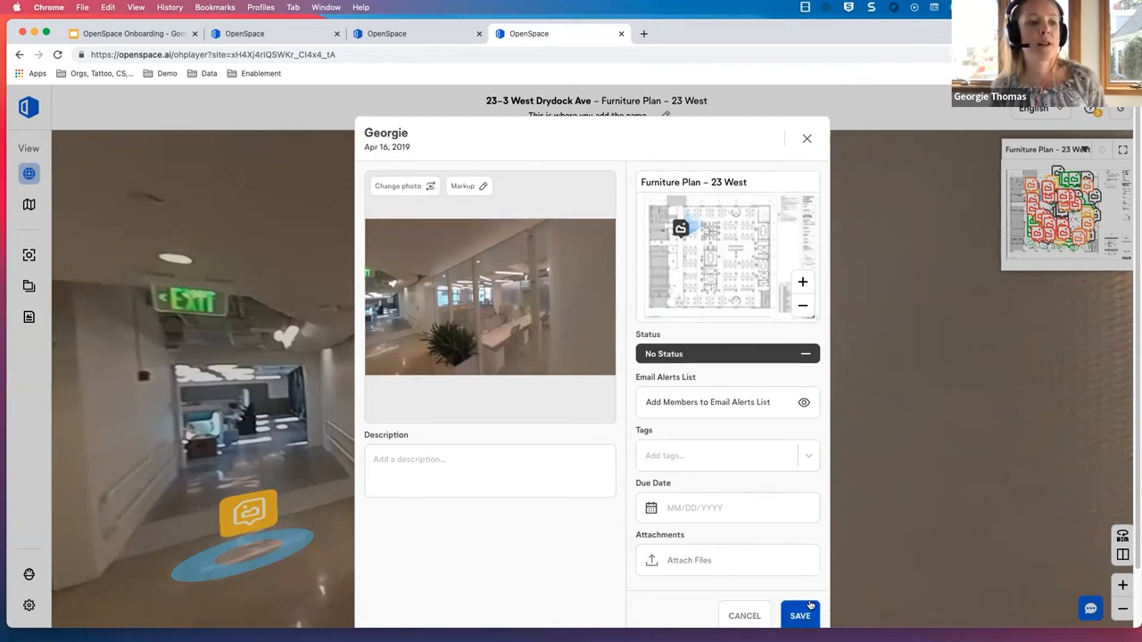
pyautogui.click(799, 615)
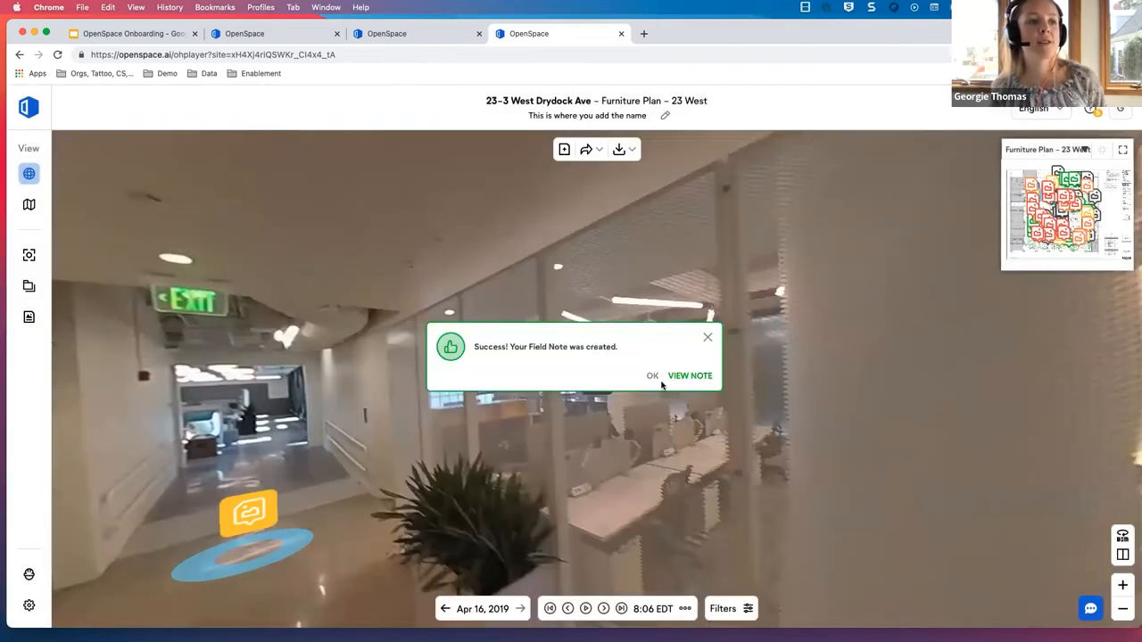
pyautogui.click(689, 375)
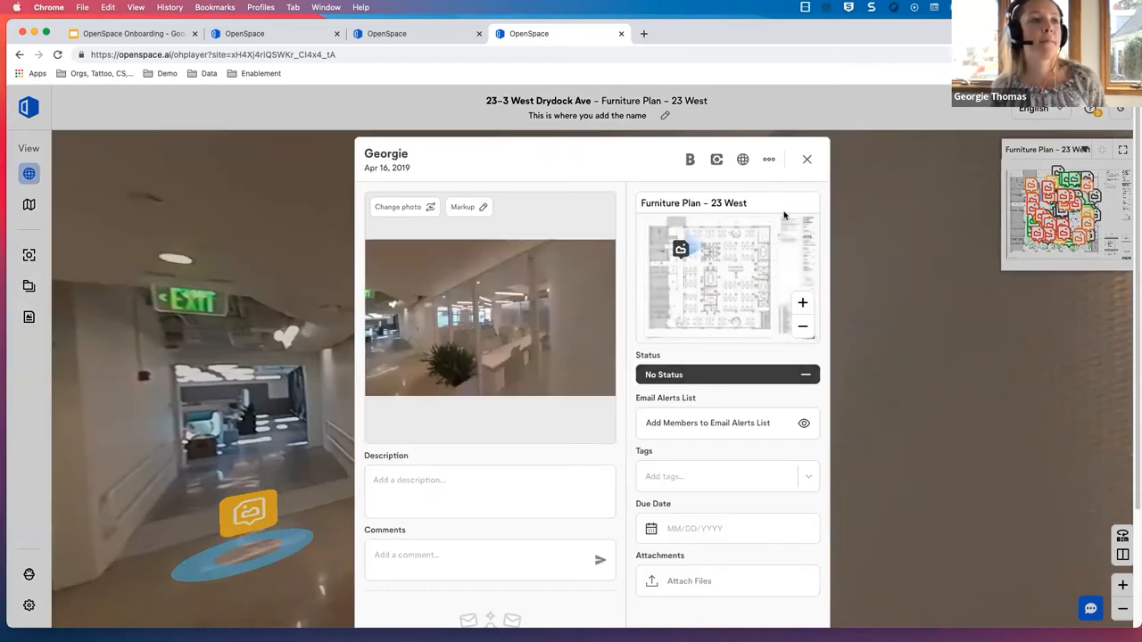
pyautogui.click(807, 159)
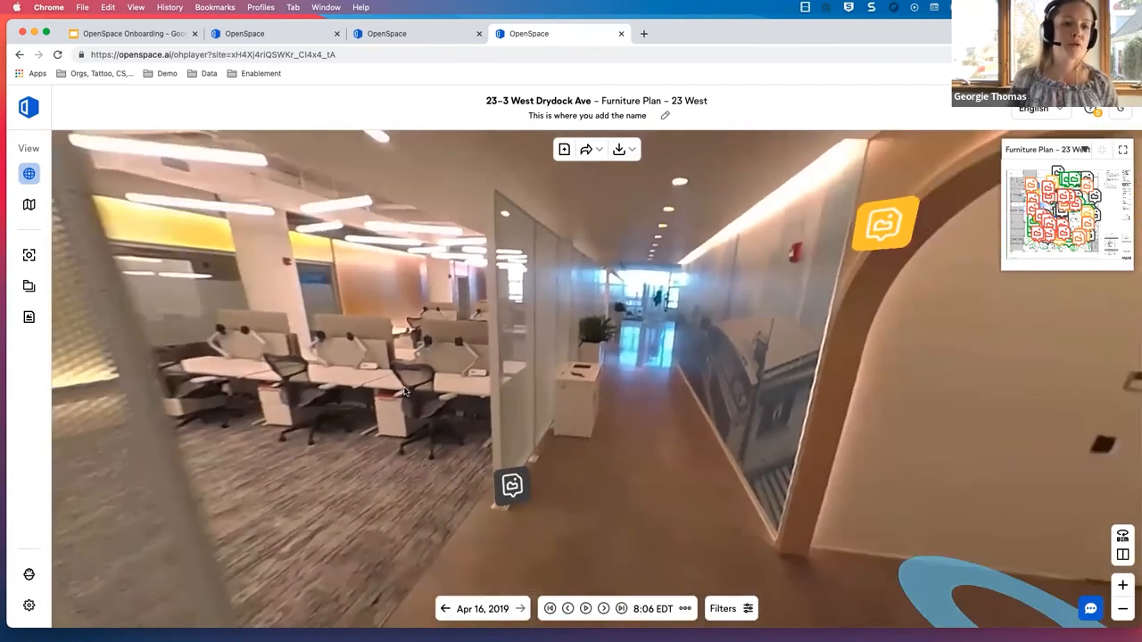
pyautogui.moveTo(563, 414)
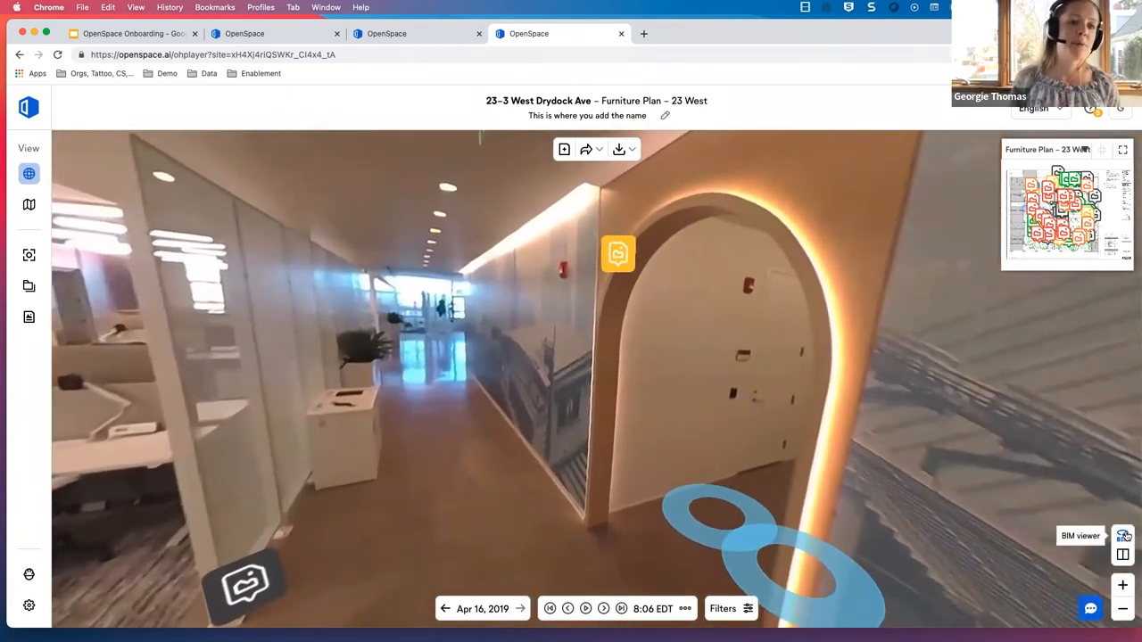
# Show the BIM model beside the 360° capture, then return to the 23-3 West Drydock Ave project.
pyautogui.click(1122, 536)
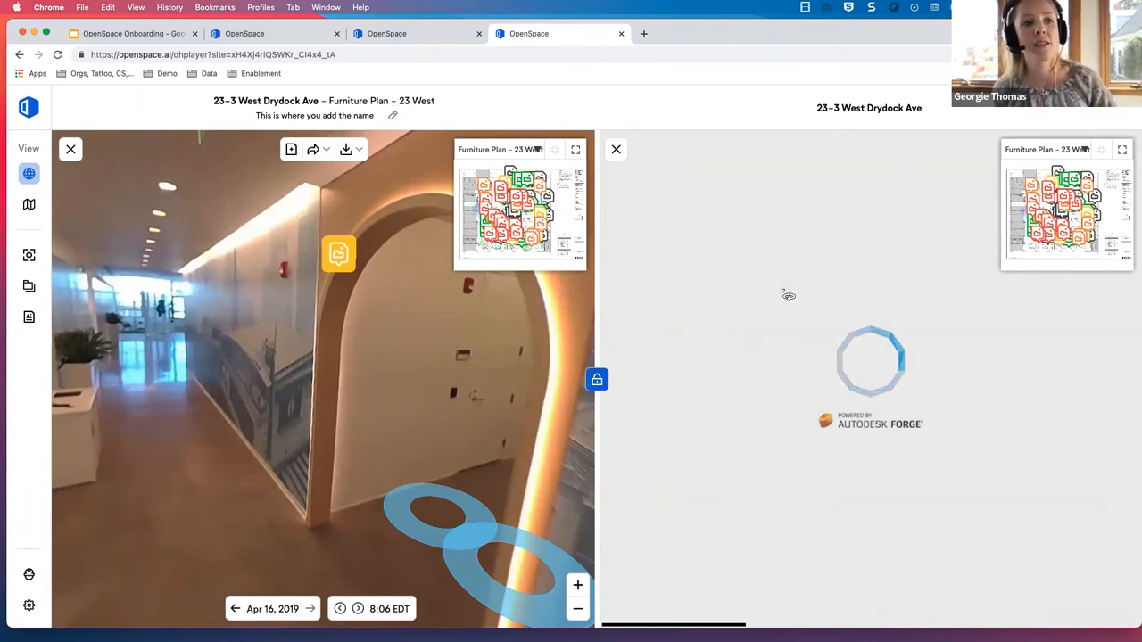
pyautogui.moveTo(624, 398)
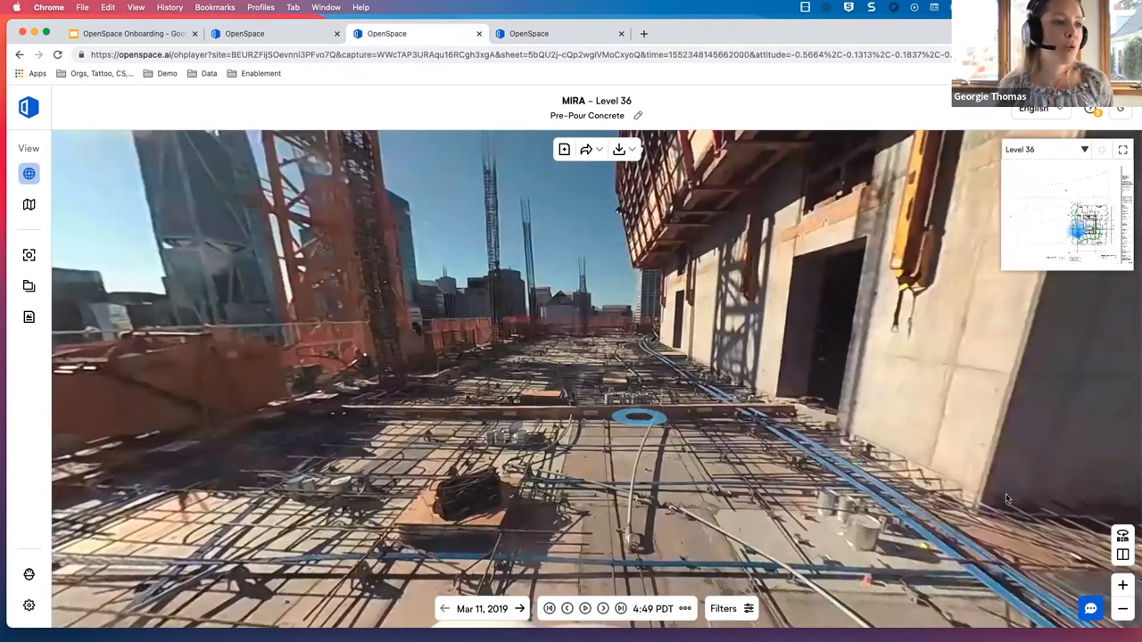
pyautogui.click(528, 32)
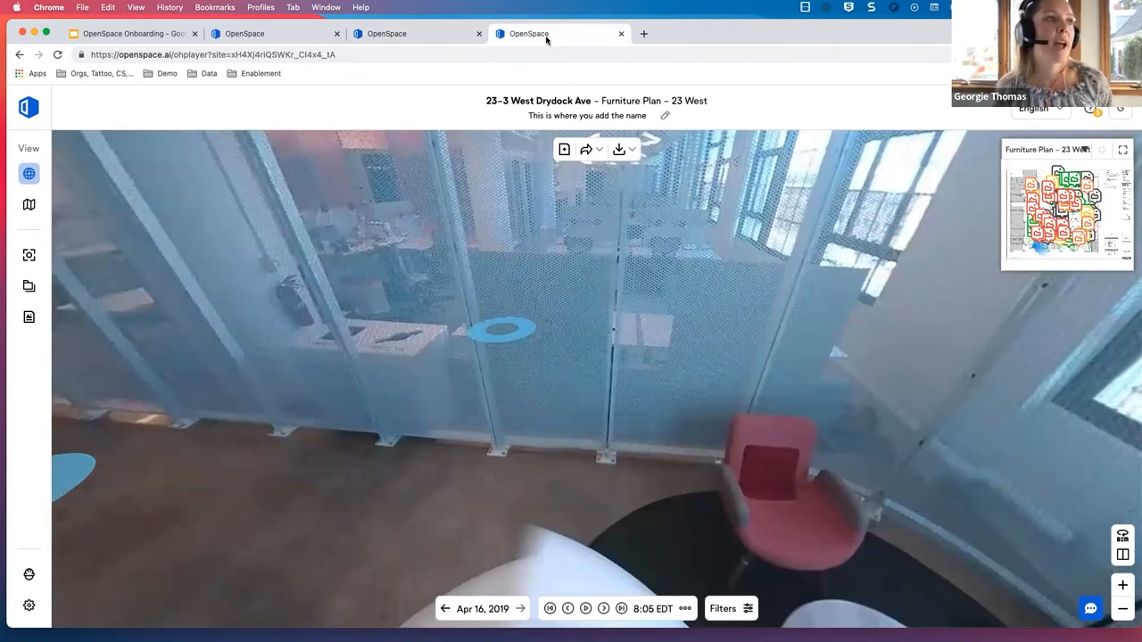